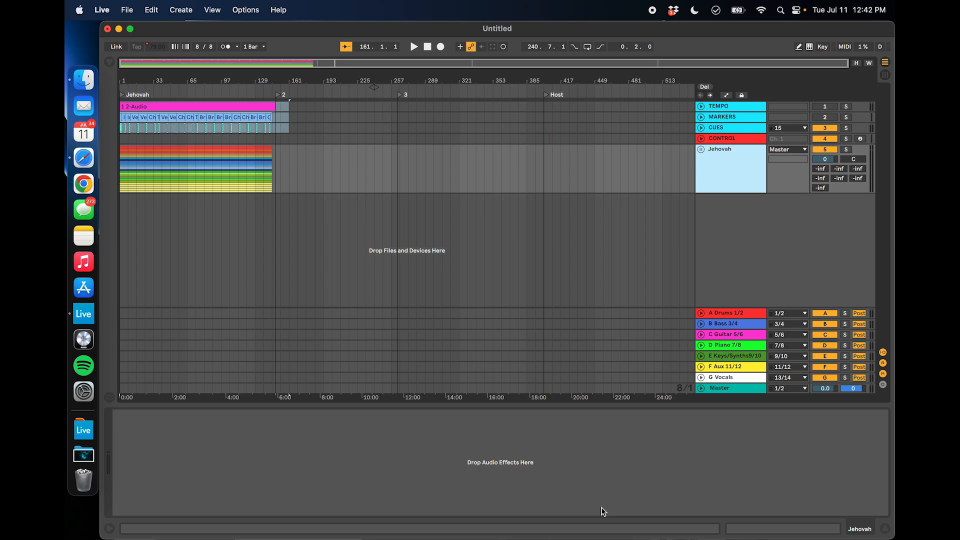
{"action": "mouse_move", "coordinate": [644, 494]}
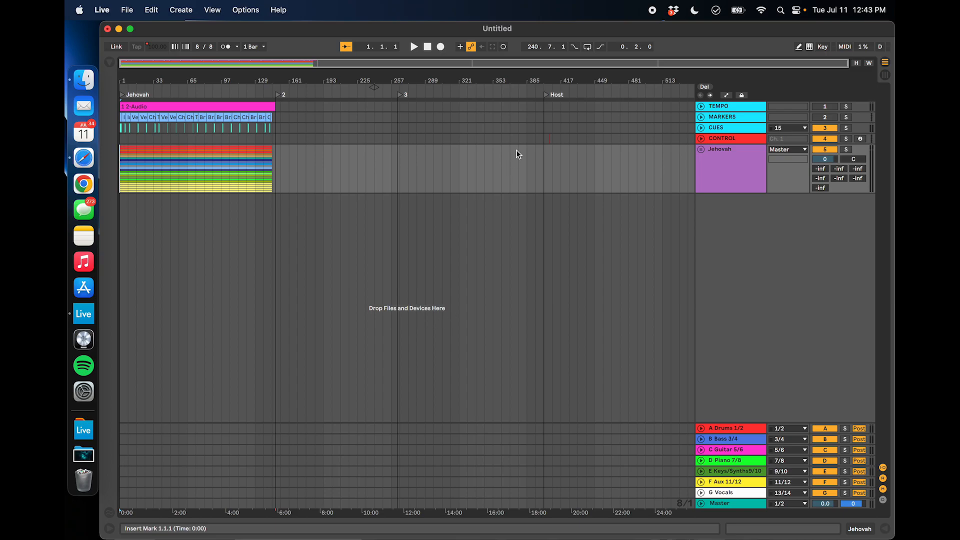
{"action": "mouse_move", "coordinate": [477, 338]}
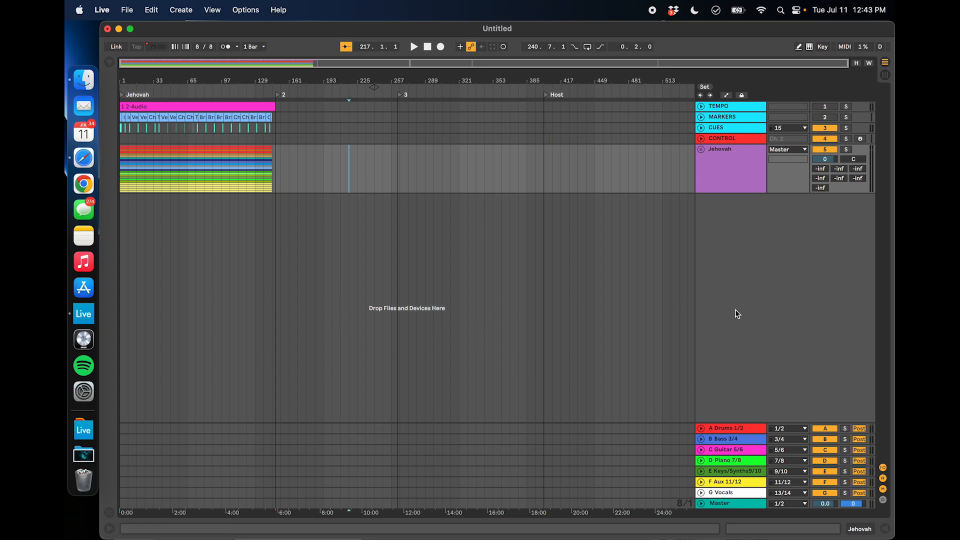
Expand the Jehovah group to show its stem tracks, from Aux Drums (Live) to Organ
{"action": "left_click", "coordinate": [730, 428]}
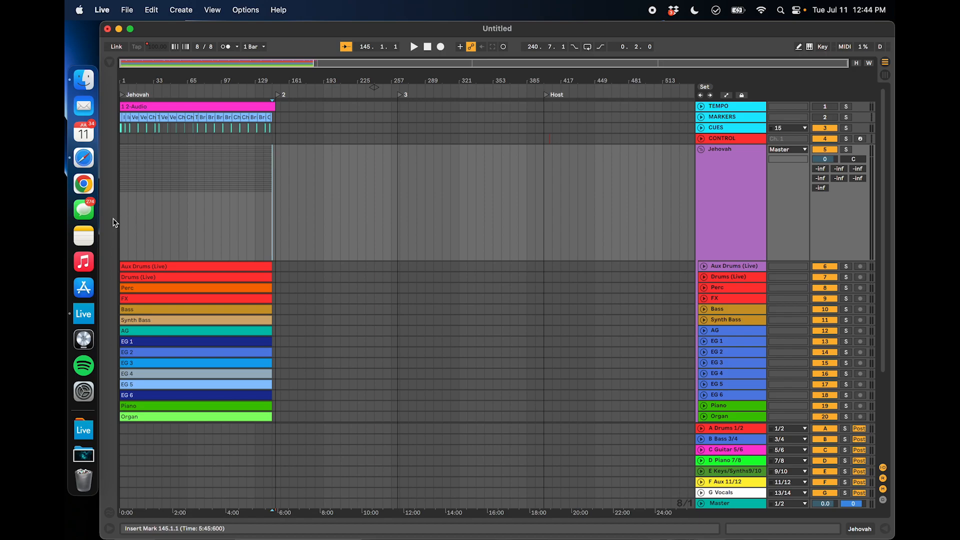
Switch to Safari and search the web for 'timecode generator'
{"action": "left_click", "coordinate": [84, 156]}
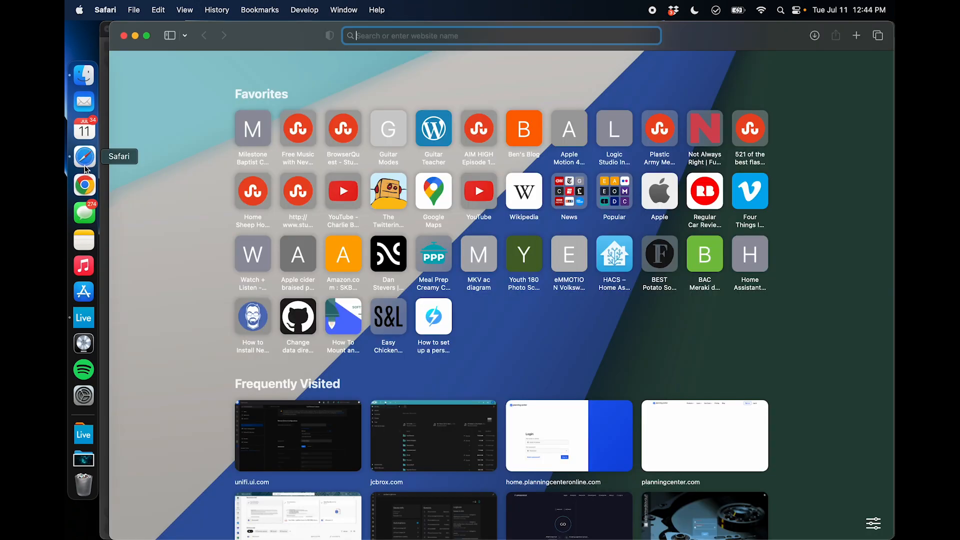
{"action": "type", "text": "timecode generator"}
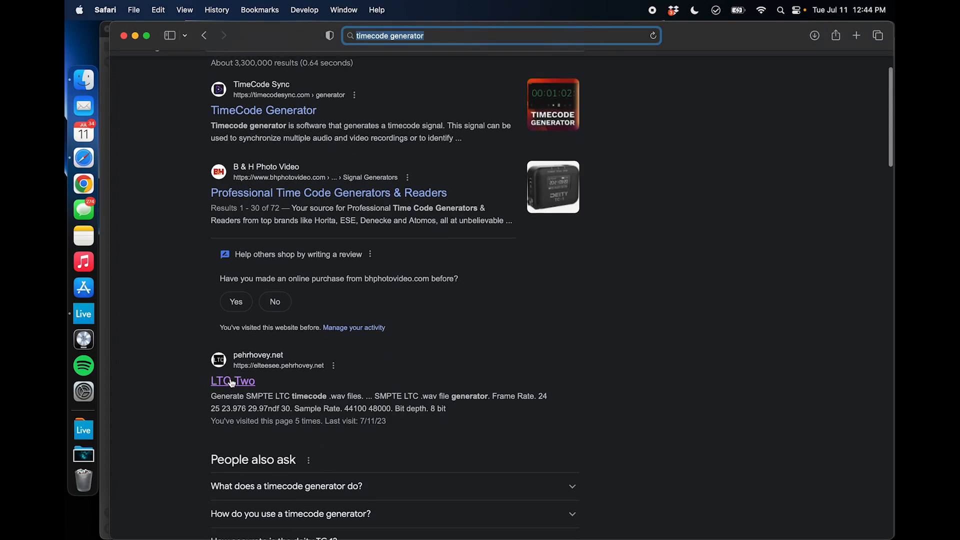
On the LTC Two page, generate a 10-minute 30 fps LTC file starting at 01:00:00:00
{"action": "left_click", "coordinate": [232, 381]}
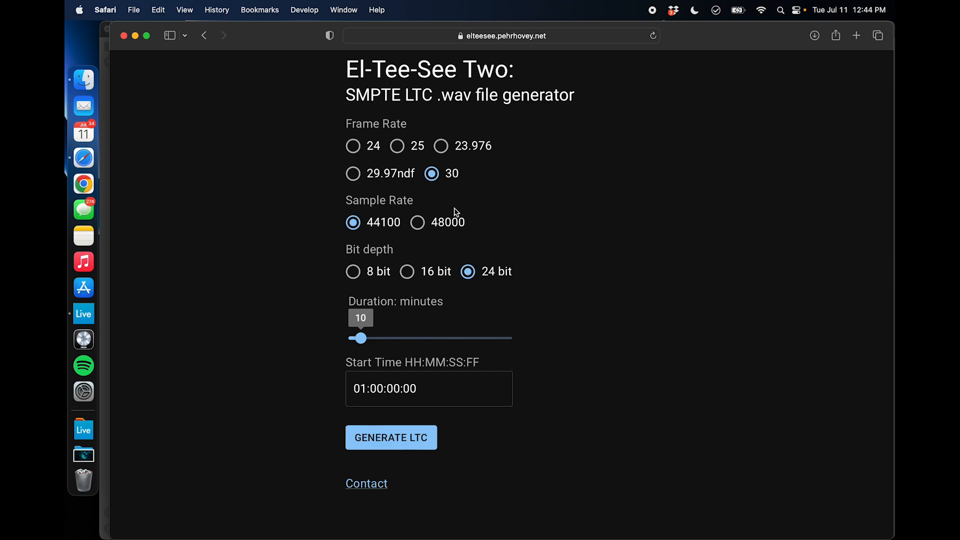
{"action": "mouse_move", "coordinate": [370, 140]}
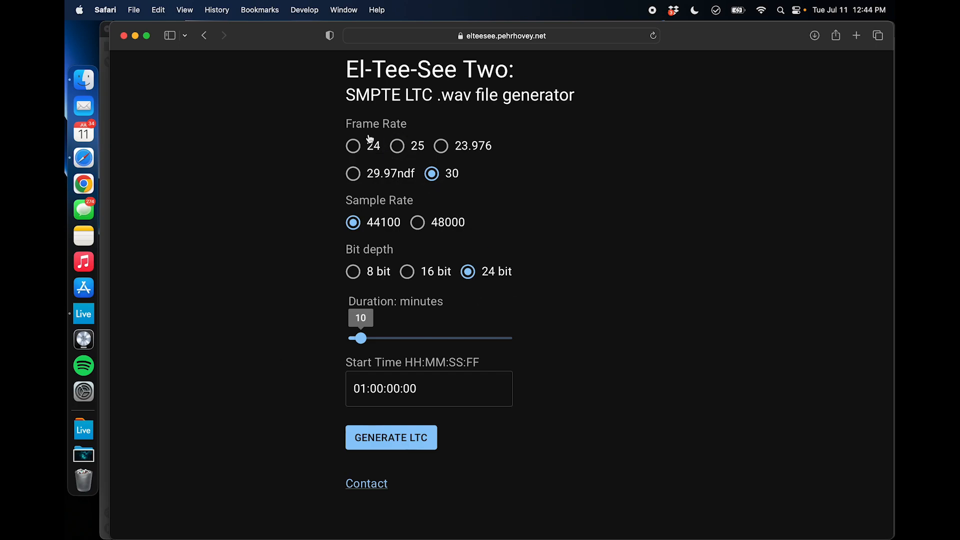
{"action": "mouse_move", "coordinate": [516, 185]}
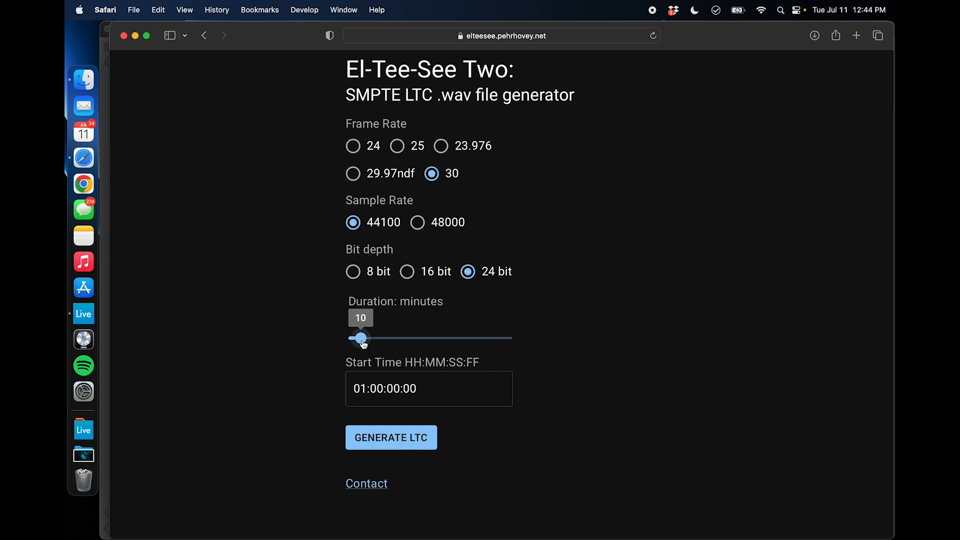
{"action": "left_click_drag", "start_coordinate": [360, 337], "coordinate": [406, 337]}
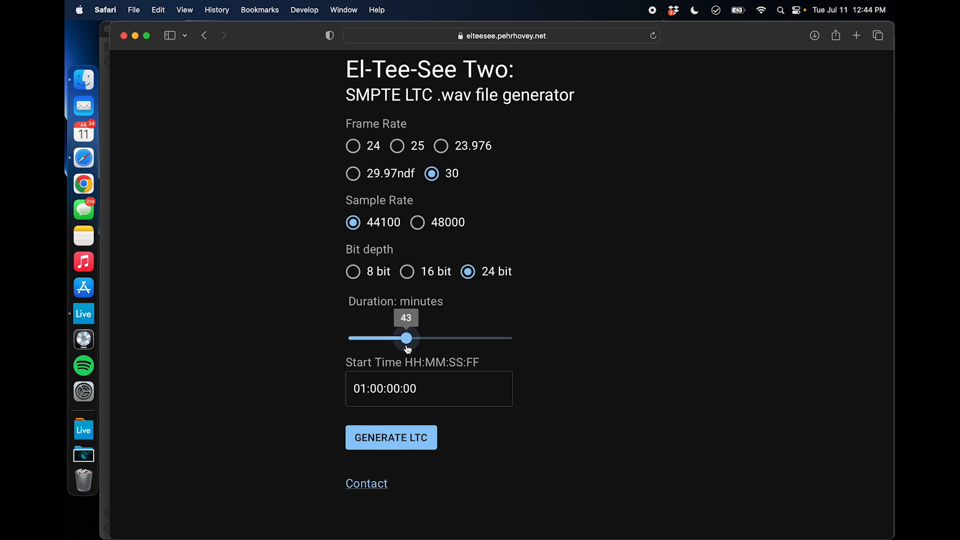
{"action": "left_click_drag", "start_coordinate": [407, 337], "coordinate": [382, 337]}
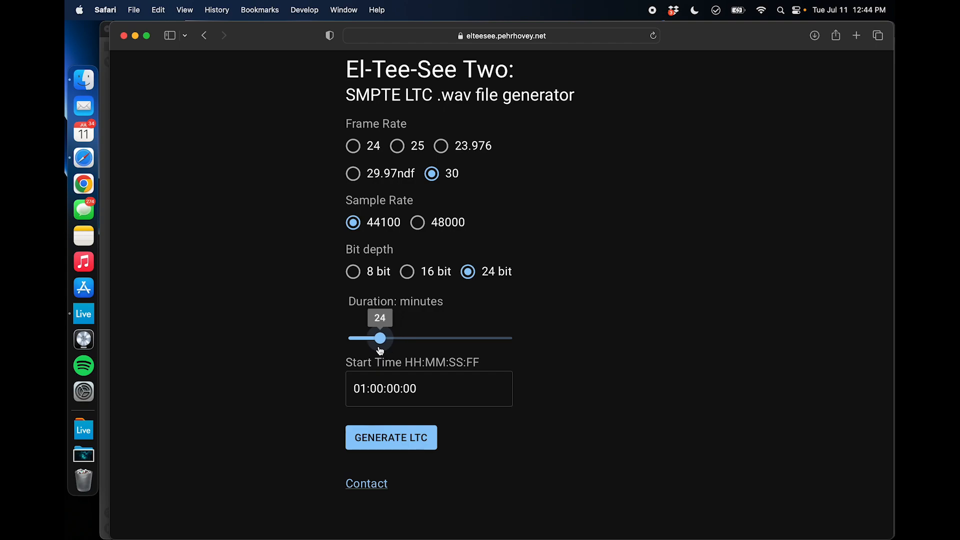
{"action": "left_click_drag", "start_coordinate": [382, 338], "coordinate": [360, 338]}
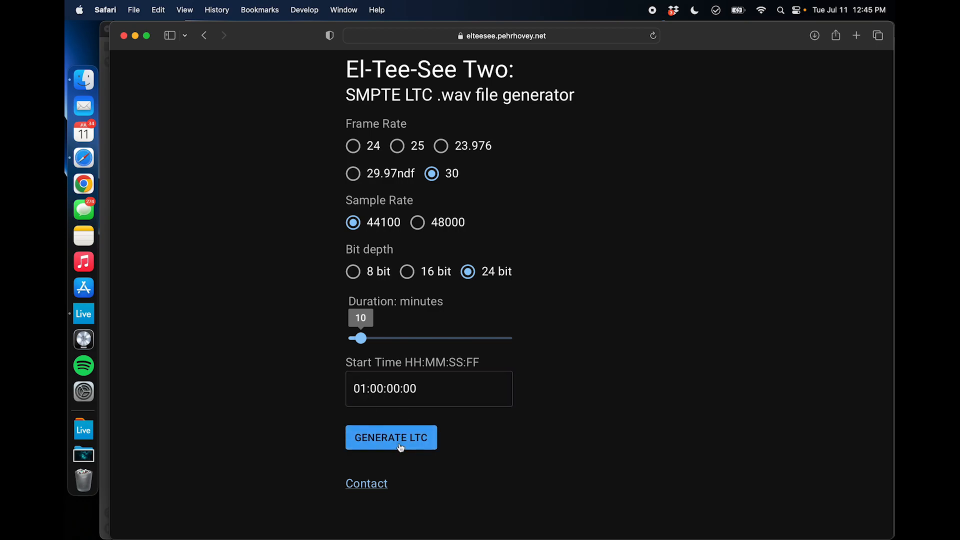
{"action": "left_click", "coordinate": [390, 437]}
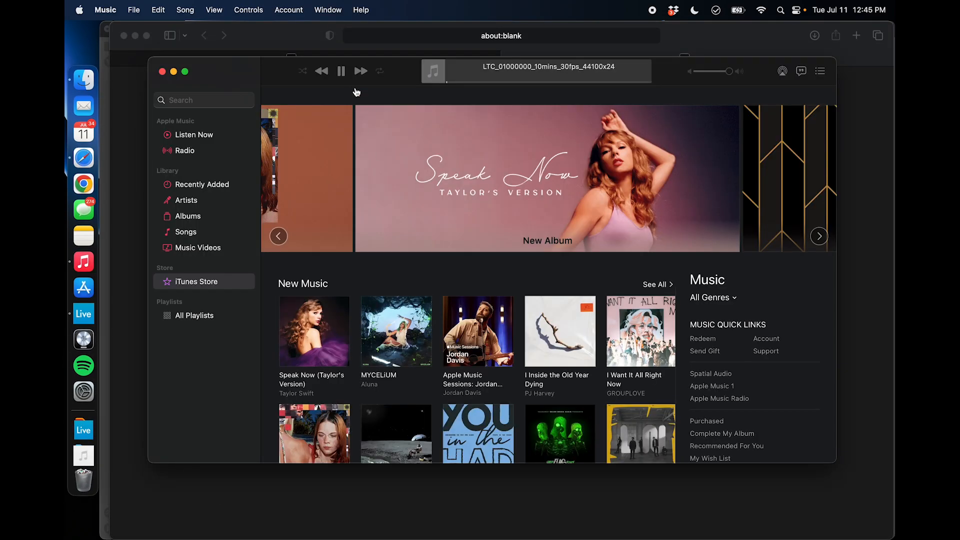
Pause the playing timecode file and close the Music window
{"action": "left_click", "coordinate": [340, 70]}
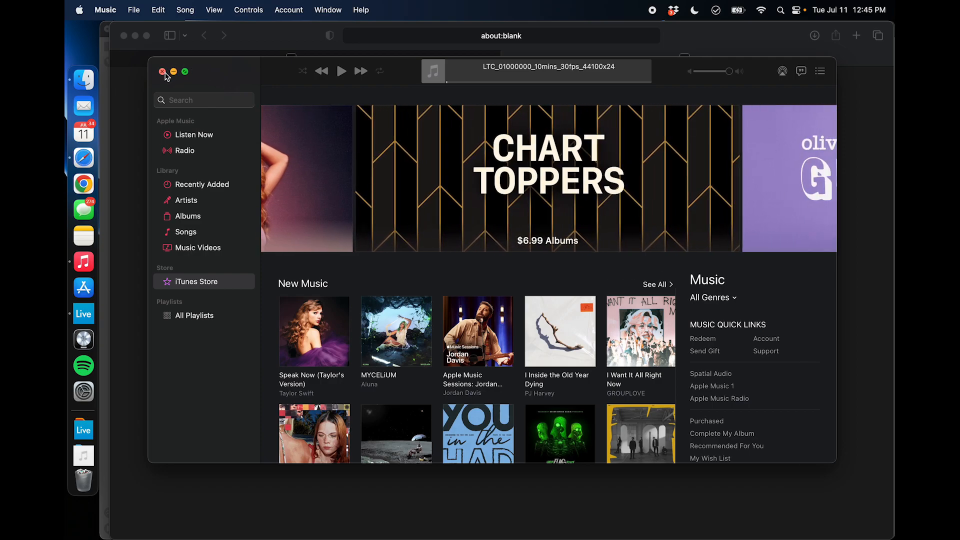
{"action": "left_click", "coordinate": [163, 72]}
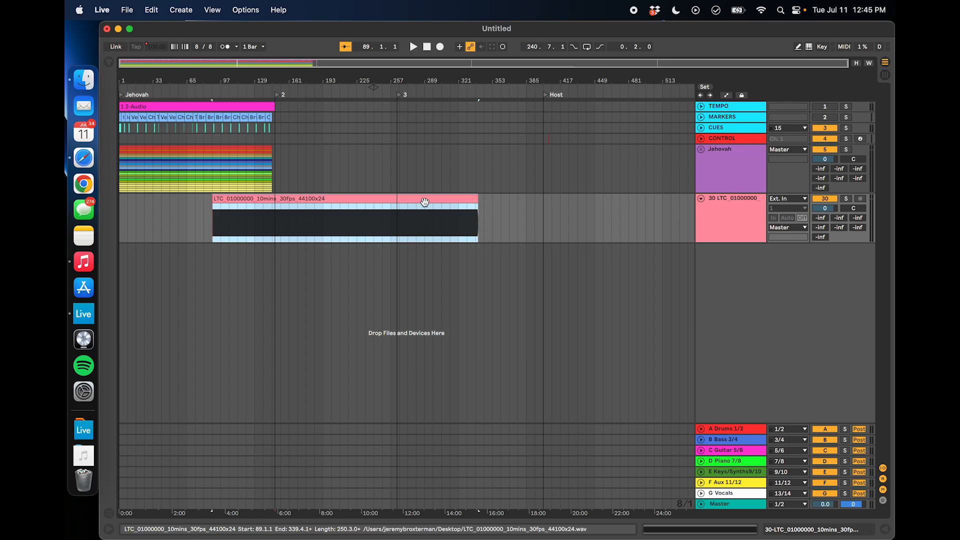
Place the LTC clip at bar 1 on the top track, with its output routed to 16
{"action": "left_click_drag", "start_coordinate": [425, 202], "coordinate": [328, 217]}
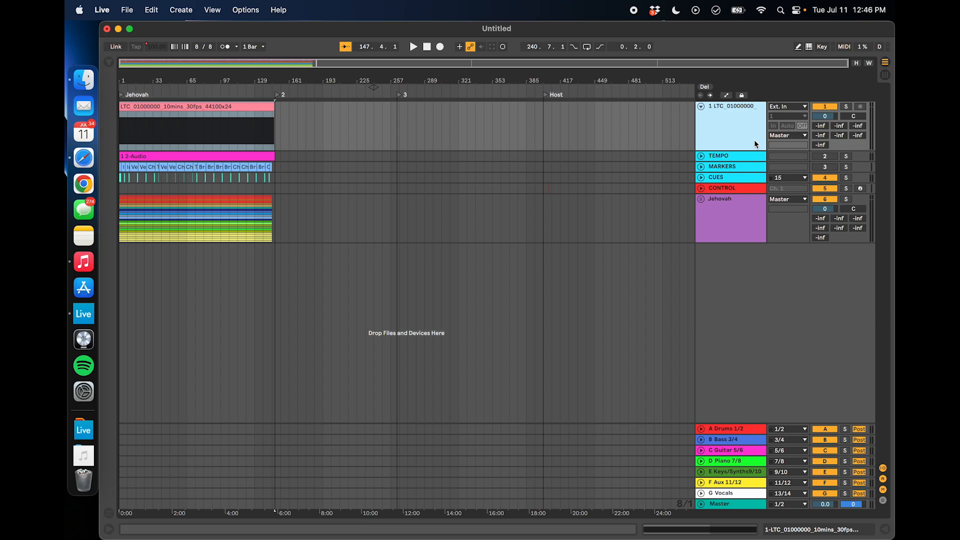
{"action": "left_click", "coordinate": [786, 135]}
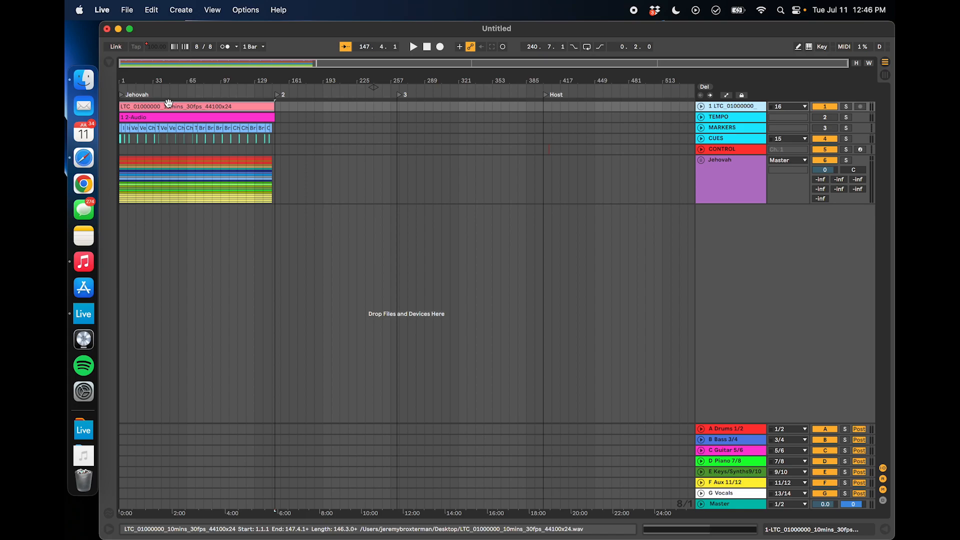
{"action": "left_click", "coordinate": [141, 117]}
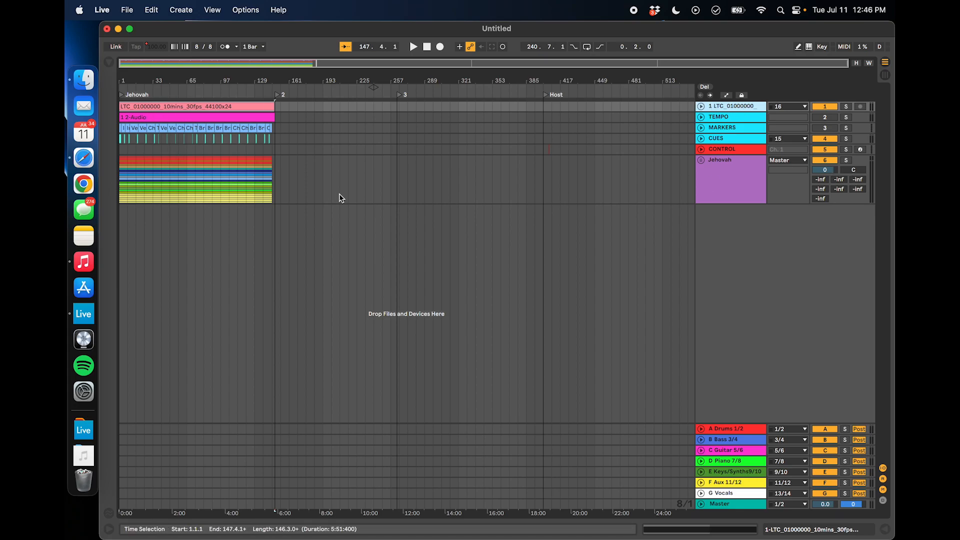
{"action": "mouse_move", "coordinate": [292, 209]}
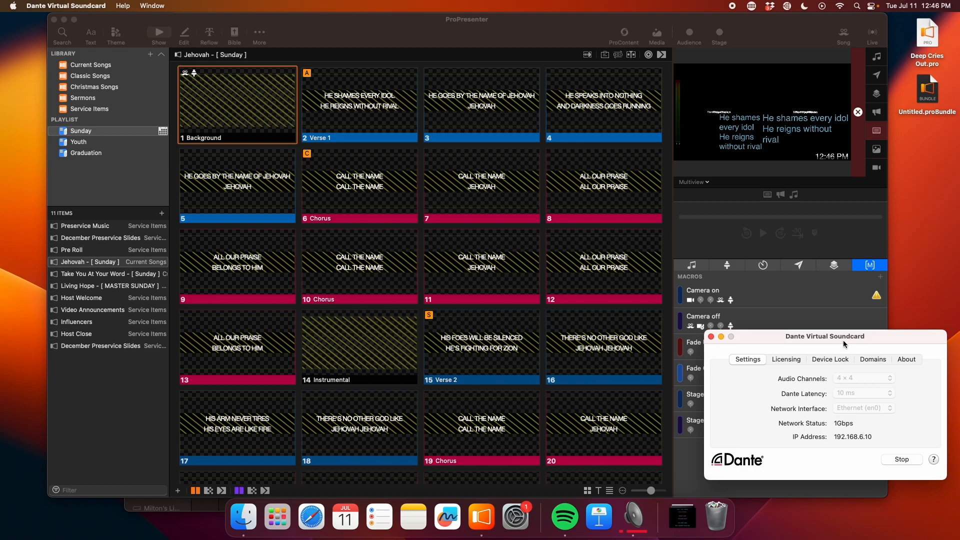
{"action": "mouse_move", "coordinate": [870, 366]}
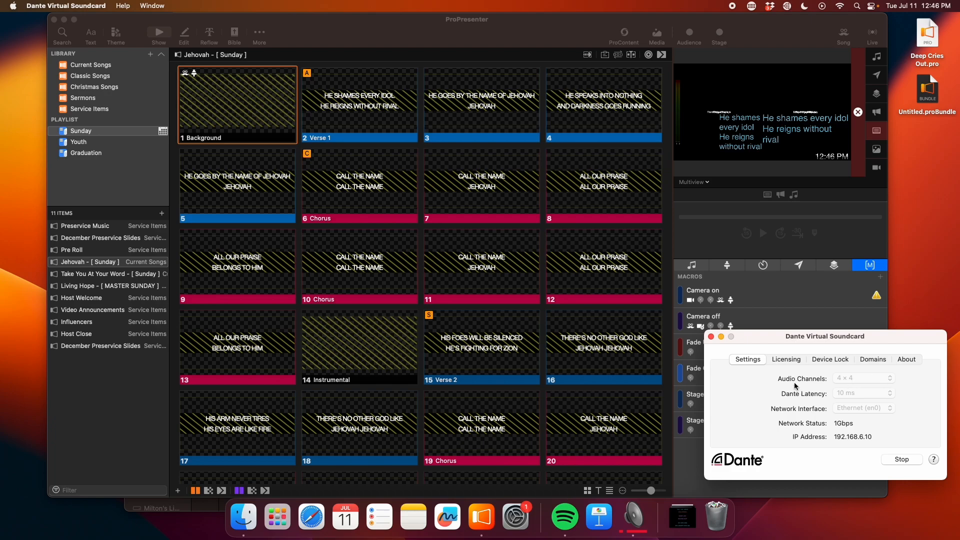
{"action": "mouse_move", "coordinate": [846, 386]}
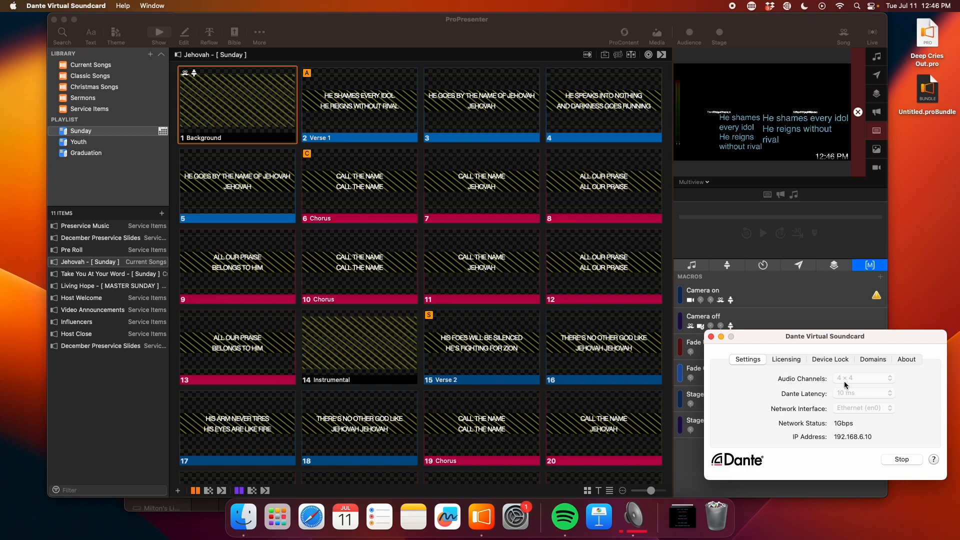
{"action": "mouse_move", "coordinate": [851, 391]}
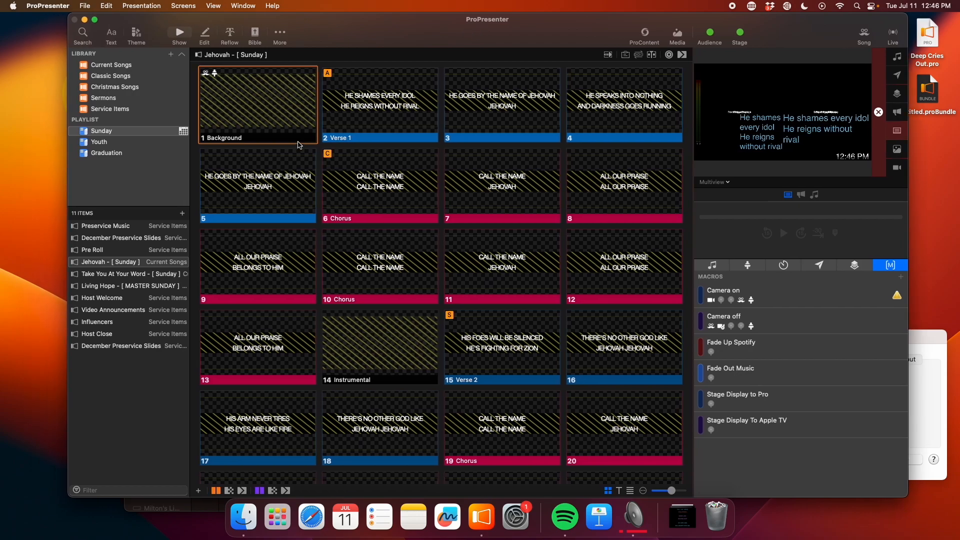
{"action": "mouse_move", "coordinate": [348, 198]}
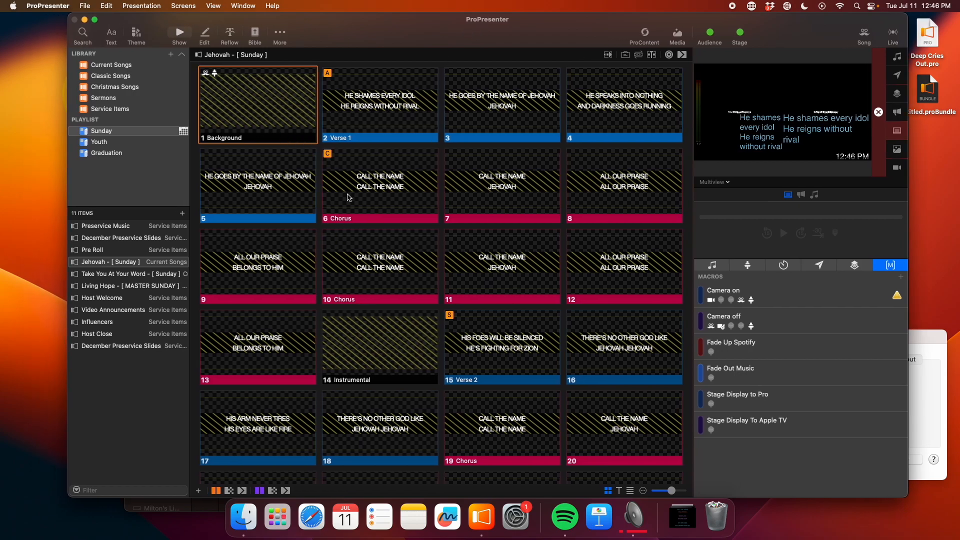
{"action": "mouse_move", "coordinate": [283, 93]}
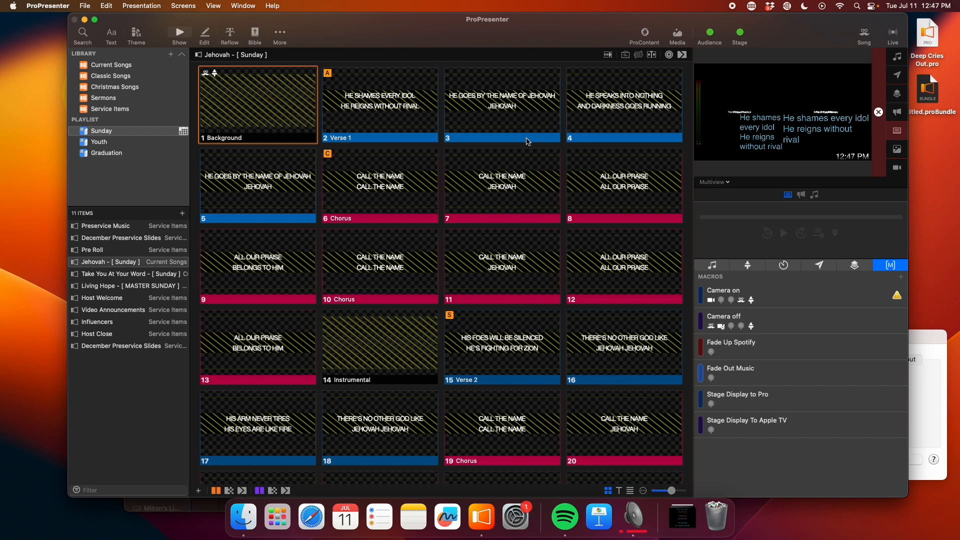
Show the Timecode window from the View menu, reading 01:02:27;18 and stopped
{"action": "left_click", "coordinate": [242, 5]}
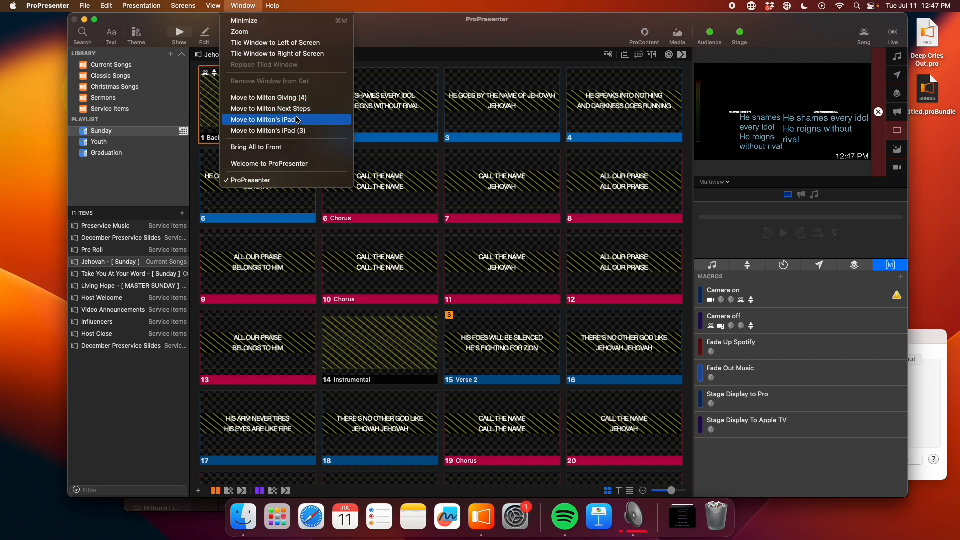
{"action": "left_click", "coordinate": [213, 5]}
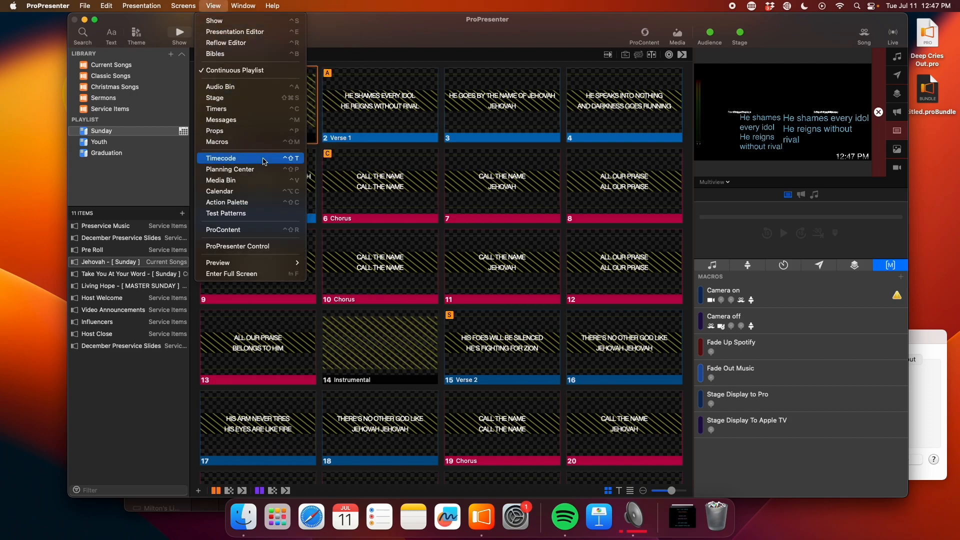
{"action": "left_click", "coordinate": [221, 158]}
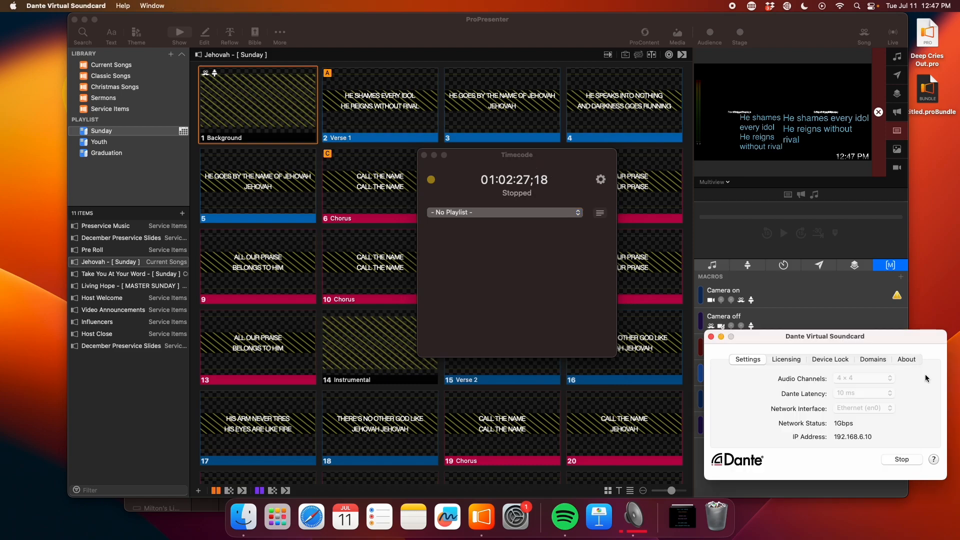
{"action": "mouse_move", "coordinate": [837, 300]}
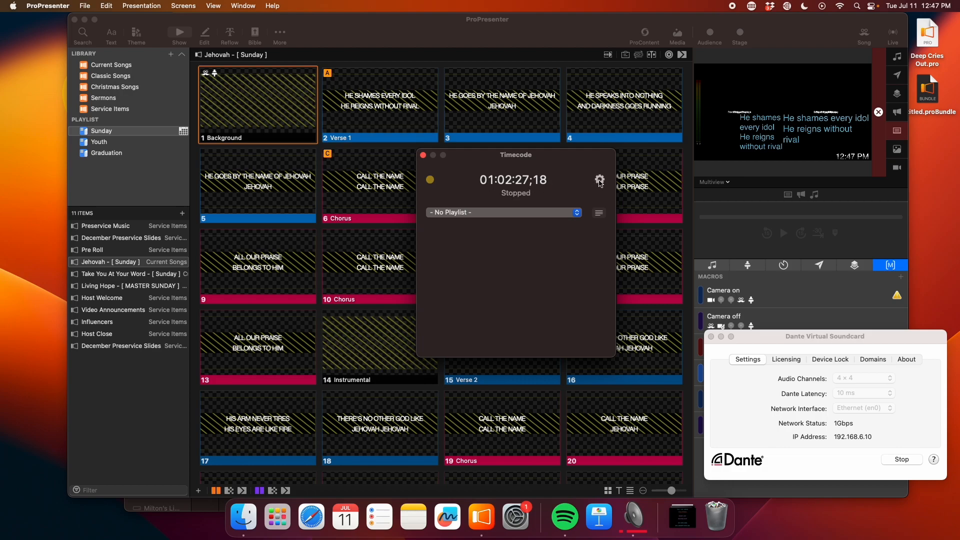
Verify timecode input is Dante Virtual Soundcard, channel 4, 30 fps, then close settings
{"action": "left_click", "coordinate": [600, 180]}
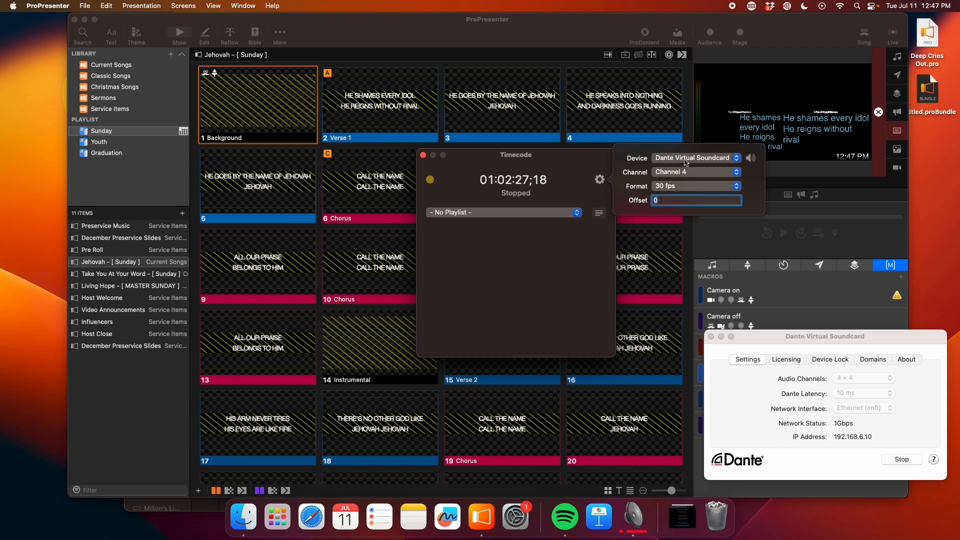
{"action": "left_click", "coordinate": [695, 158]}
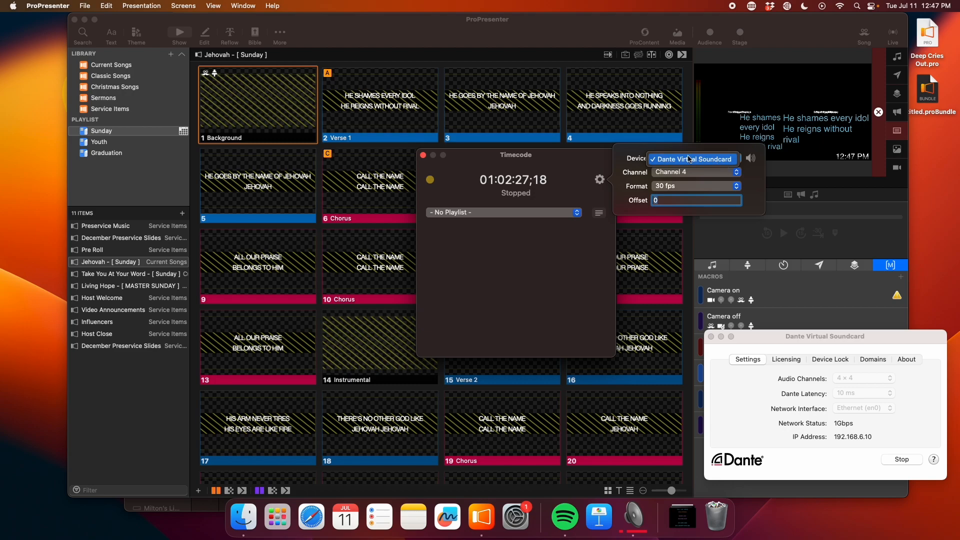
{"action": "left_click", "coordinate": [695, 158]}
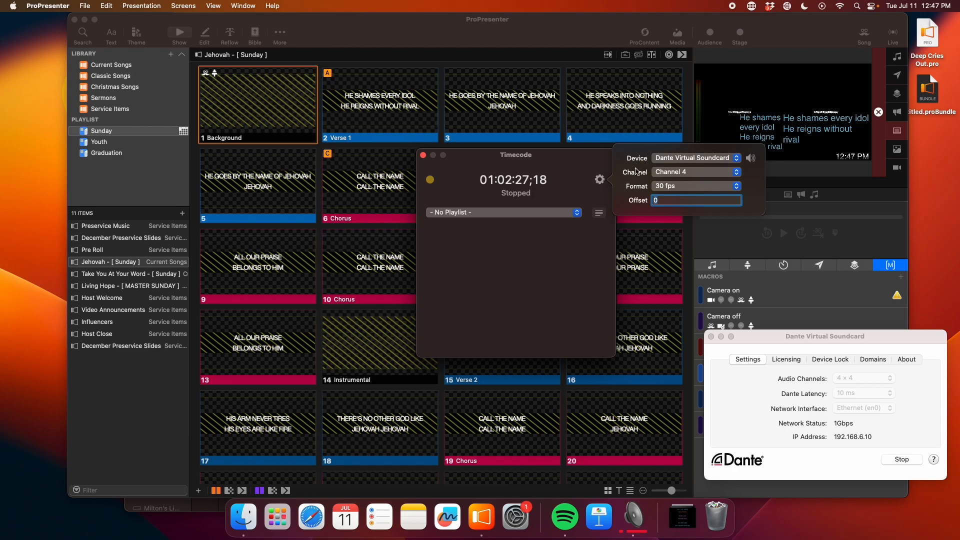
{"action": "left_click", "coordinate": [695, 172]}
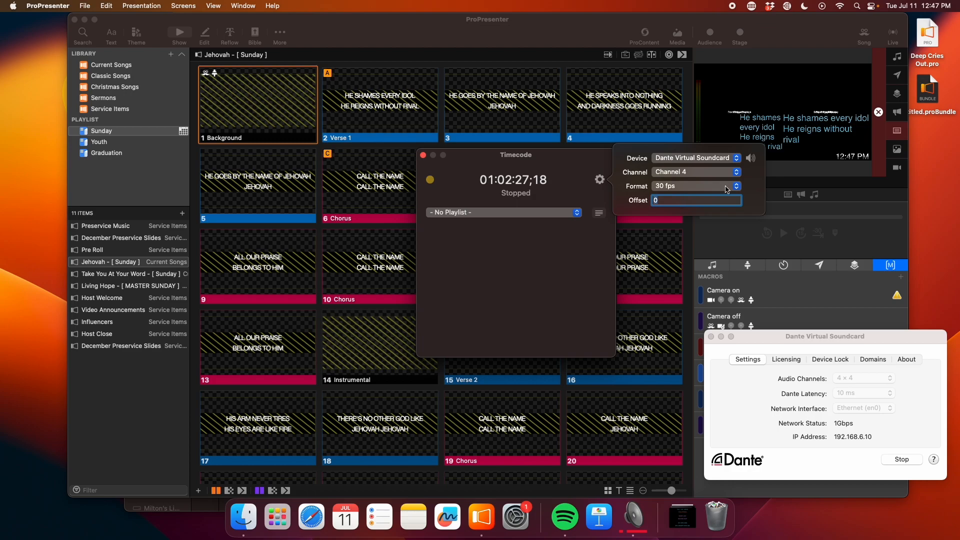
{"action": "left_click", "coordinate": [695, 186]}
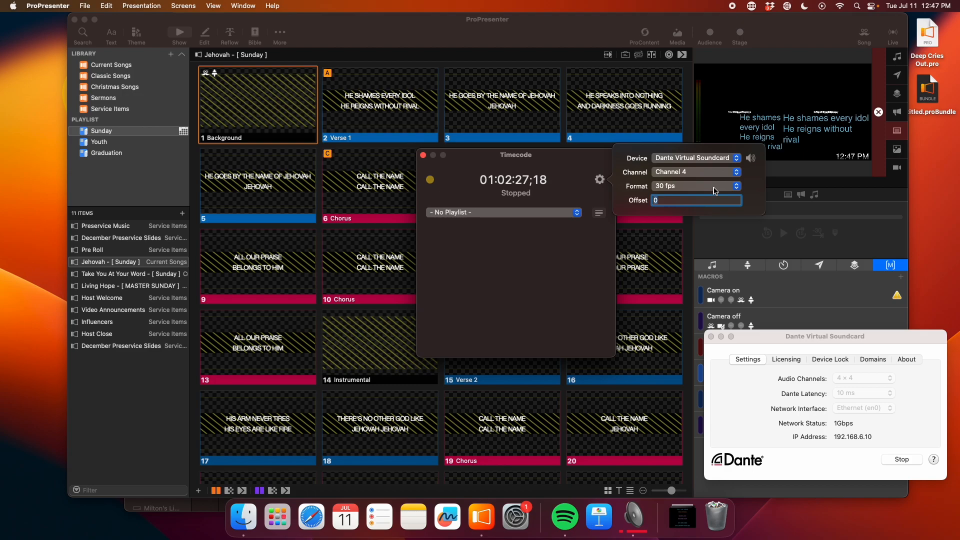
{"action": "left_click", "coordinate": [696, 200]}
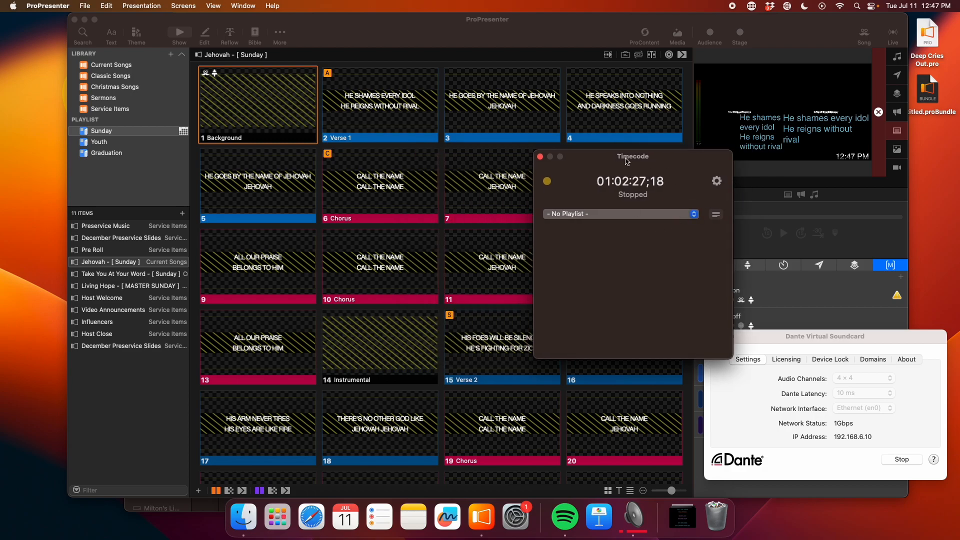
{"action": "mouse_move", "coordinate": [702, 203]}
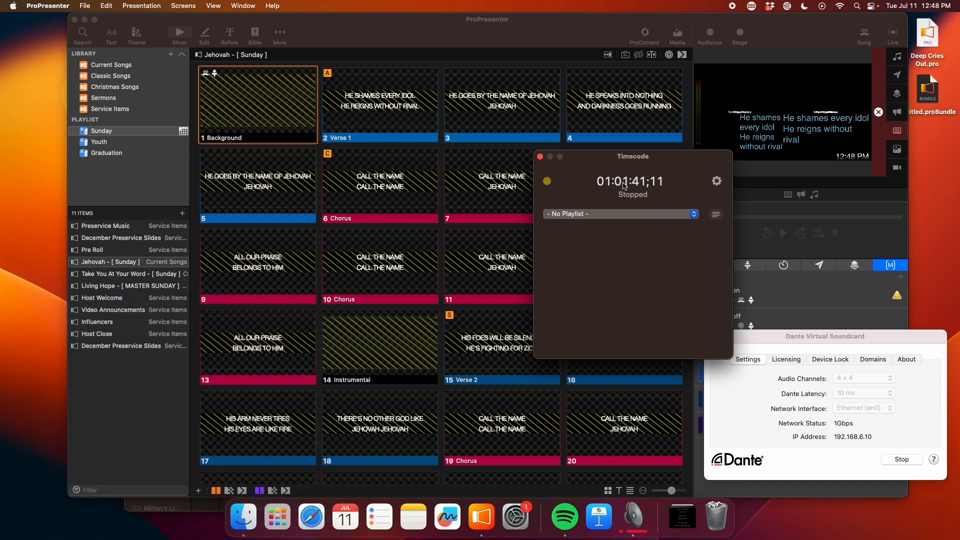
Assign the Sunday playlist to timecode and show the Jehovah presentation's timeline
{"action": "left_click", "coordinate": [619, 213]}
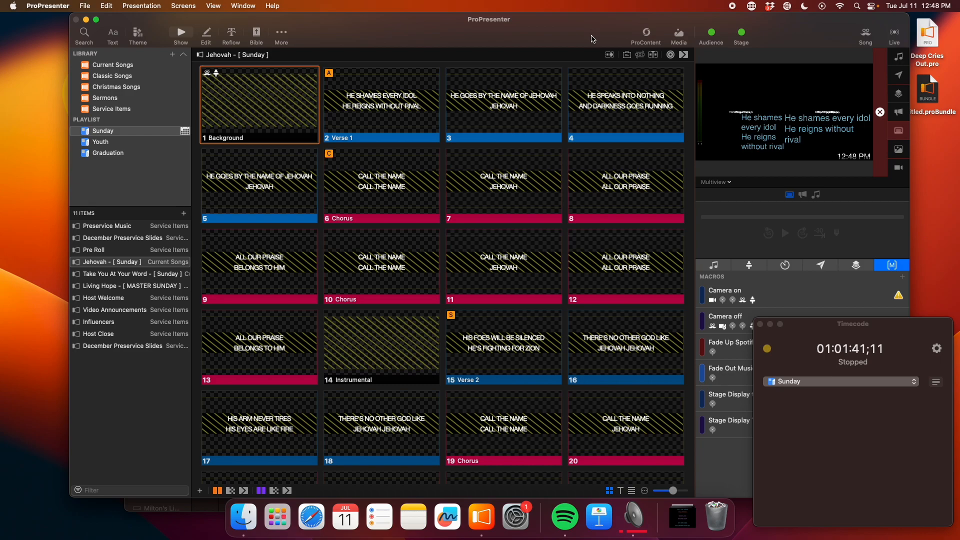
{"action": "left_click", "coordinate": [380, 104]}
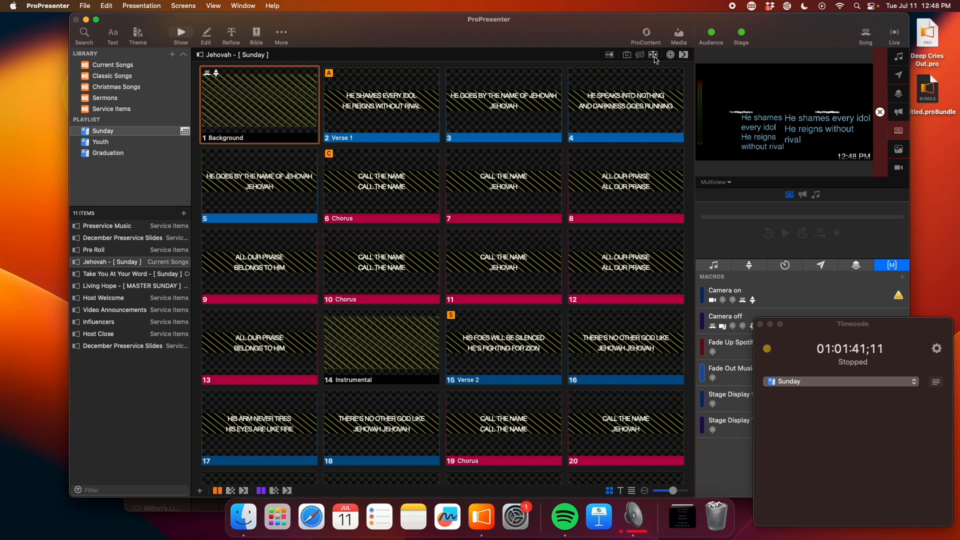
{"action": "left_click", "coordinate": [653, 54]}
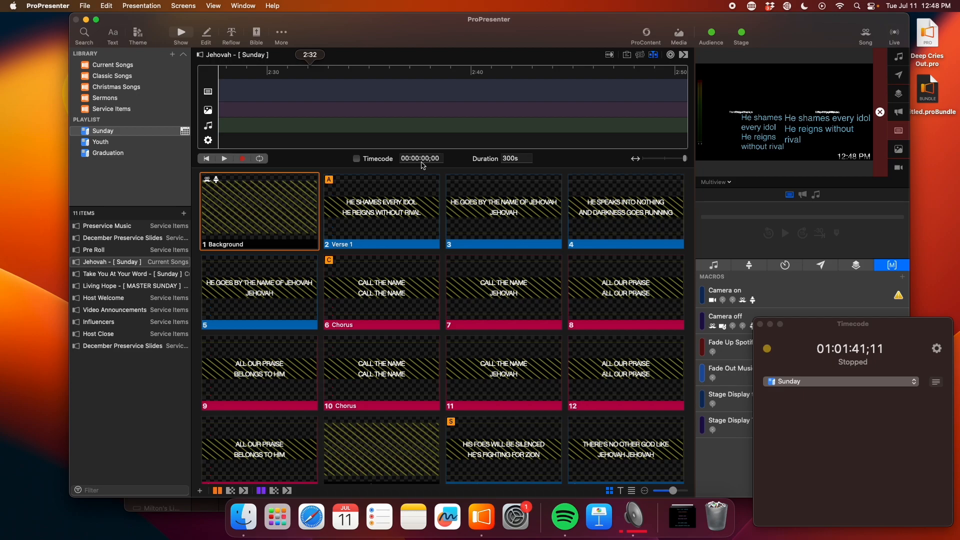
Set the Jehovah timeline's start timecode to 01:00:00;00 and its duration to 1500 seconds
{"action": "left_click", "coordinate": [421, 158]}
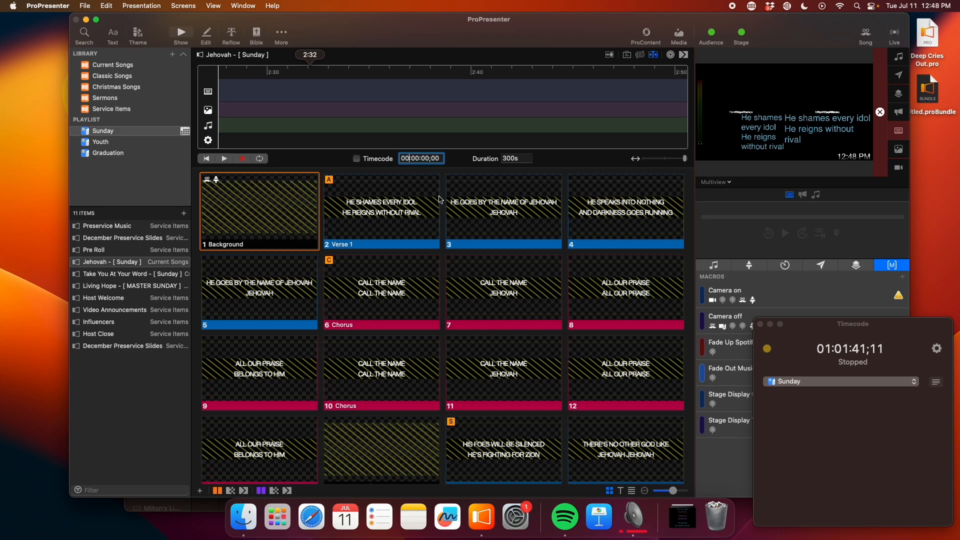
{"action": "type", "text": "01:00:00;00"}
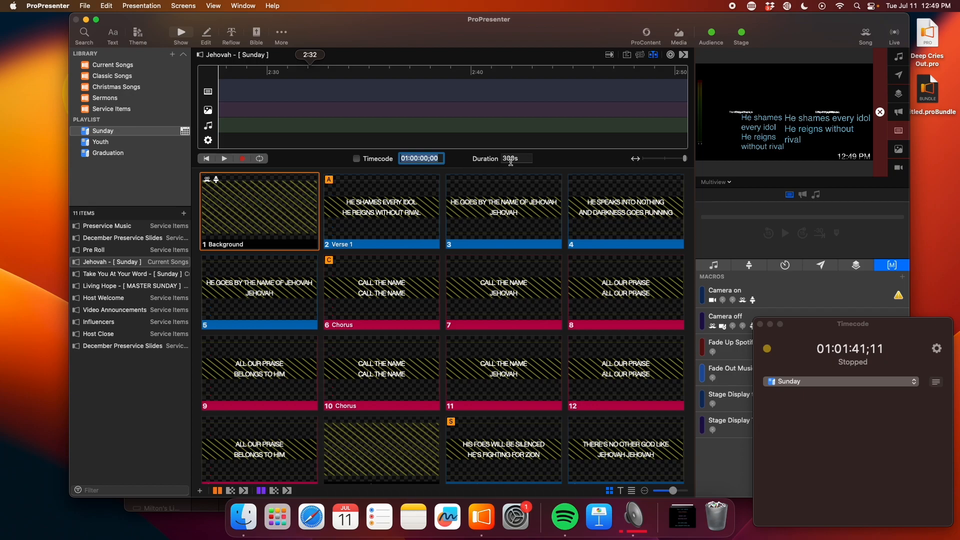
{"action": "left_click", "coordinate": [516, 159]}
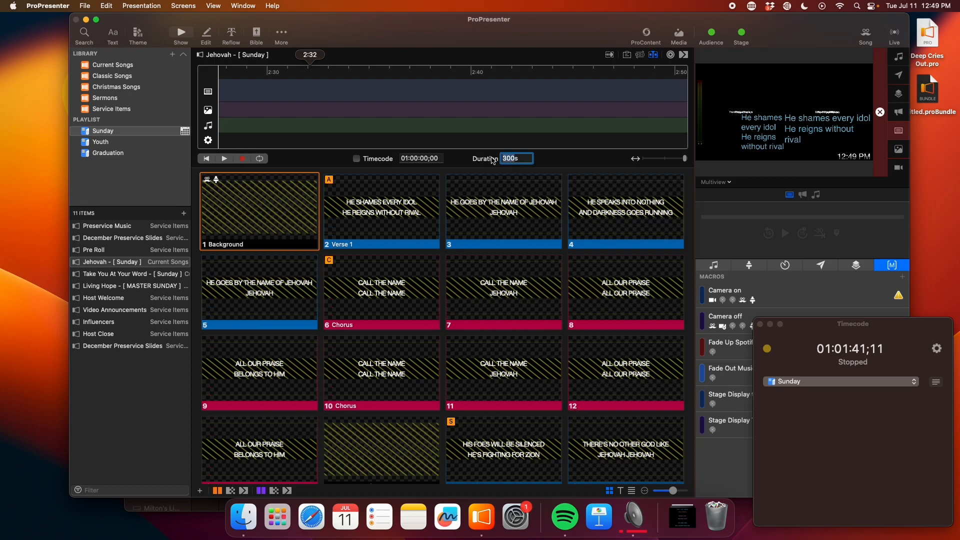
{"action": "type", "text": "1500"}
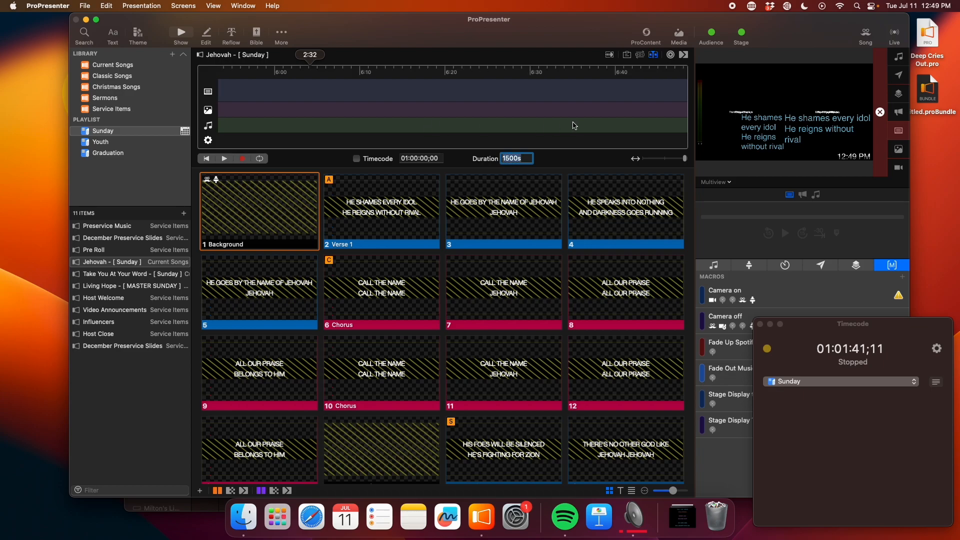
{"action": "left_click", "coordinate": [516, 159]}
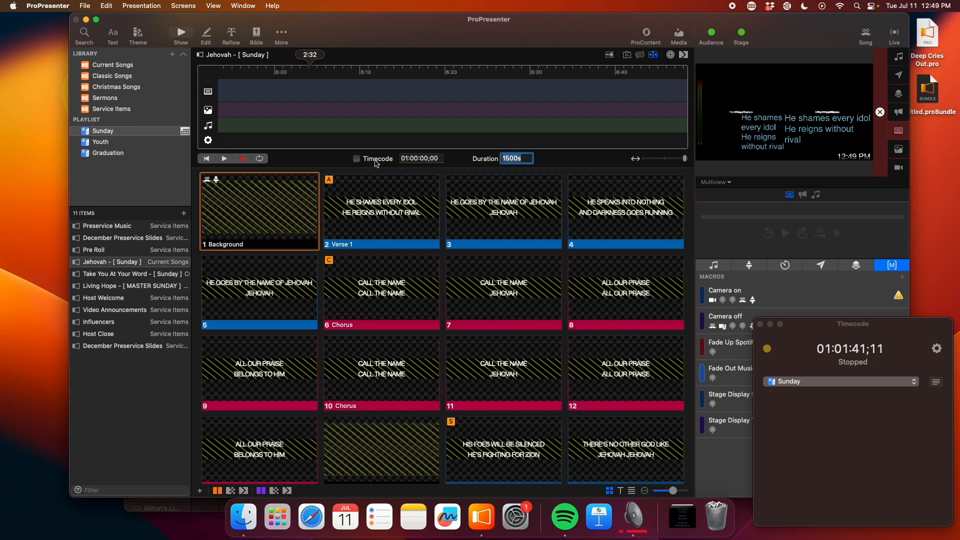
{"action": "mouse_move", "coordinate": [335, 119]}
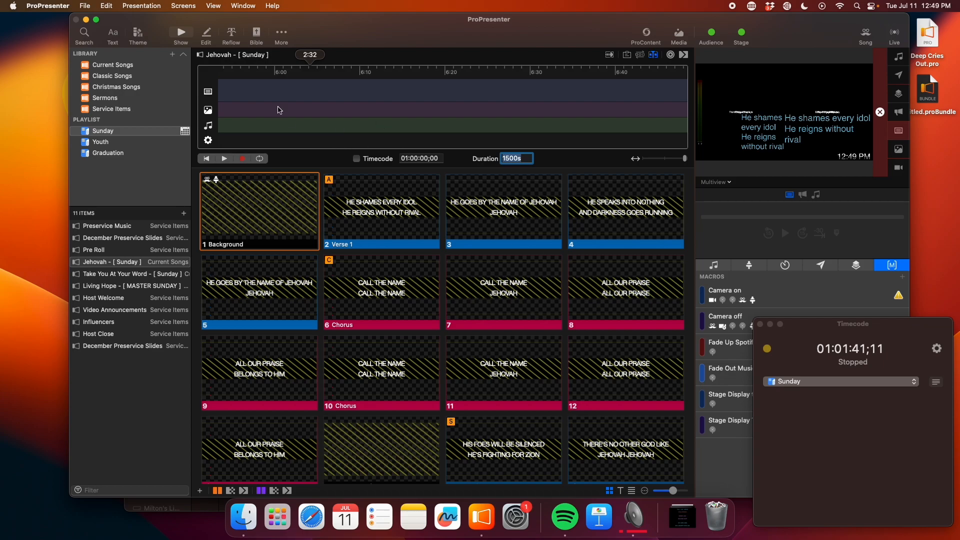
{"action": "mouse_move", "coordinate": [313, 130]}
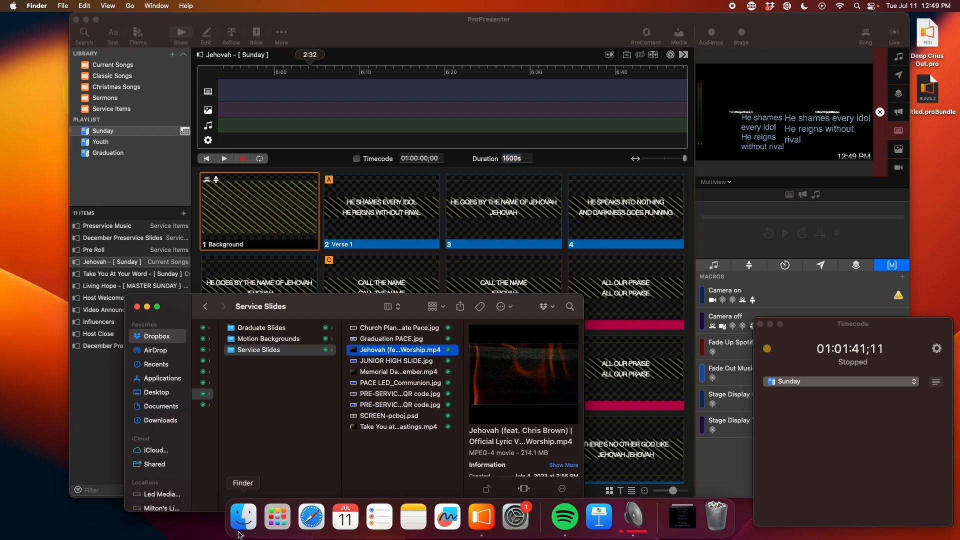
{"action": "mouse_move", "coordinate": [380, 352]}
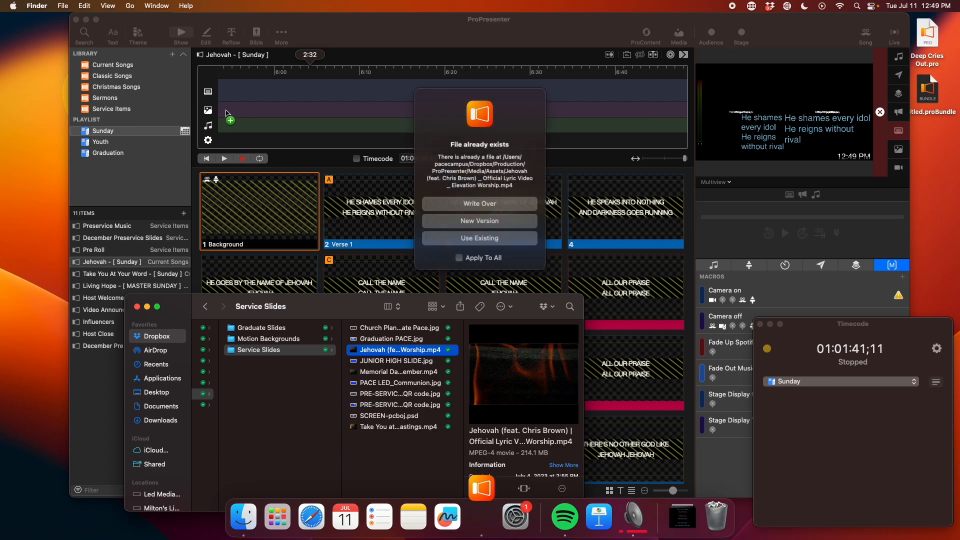
Drop the Jehovah lyric video onto the timeline and resolve the 'File already exists' prompt
{"action": "left_click", "coordinate": [480, 238]}
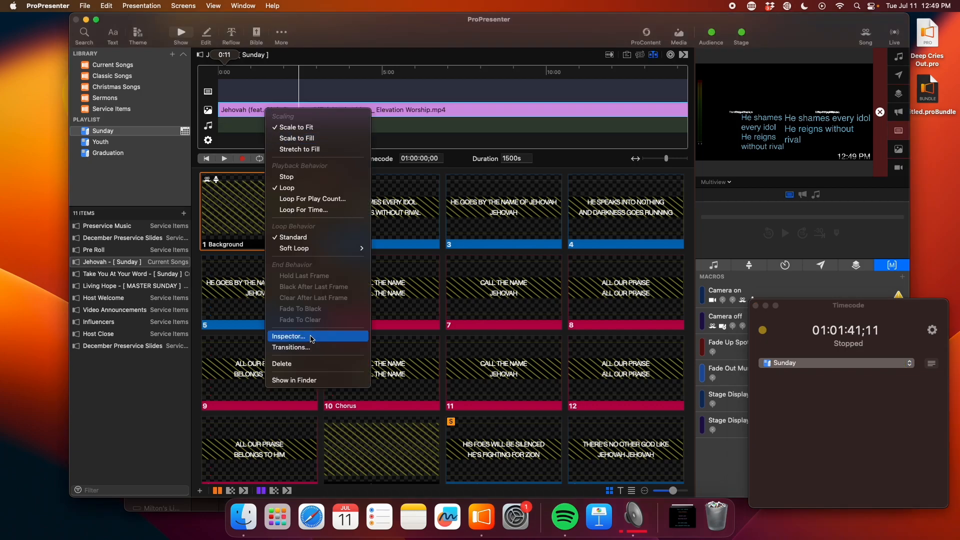
Set the Jehovah lyric video cue's Retrigger option to Always in its inspector
{"action": "left_click", "coordinate": [288, 336]}
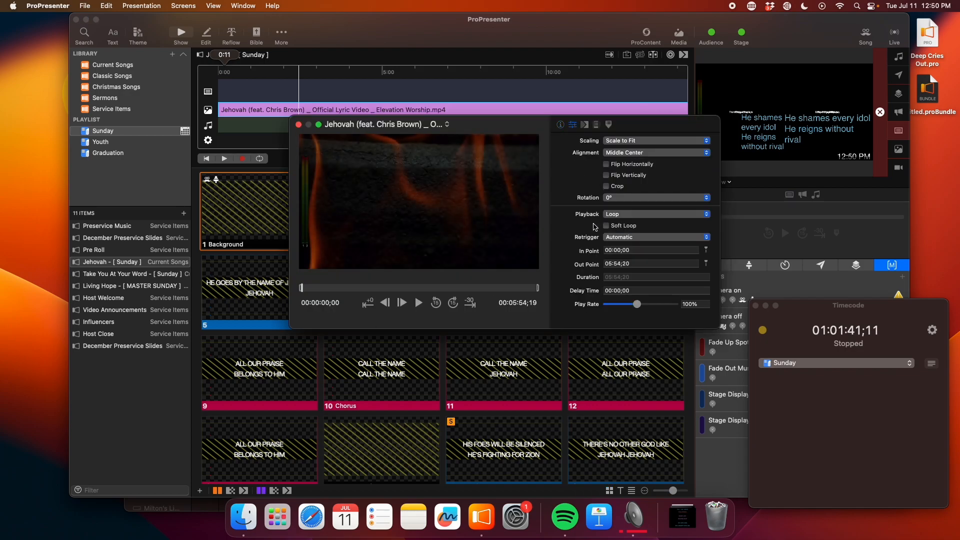
{"action": "left_click", "coordinate": [655, 237]}
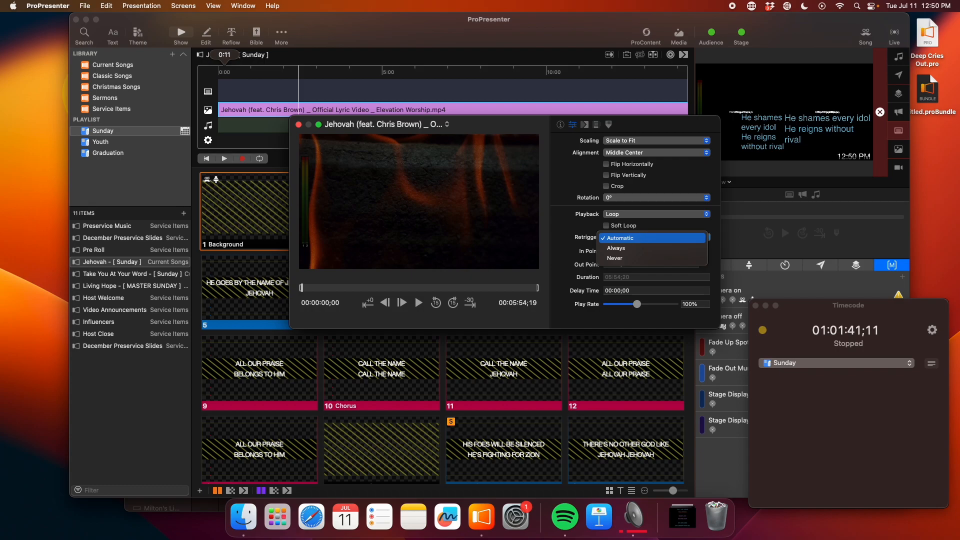
{"action": "left_click", "coordinate": [620, 238]}
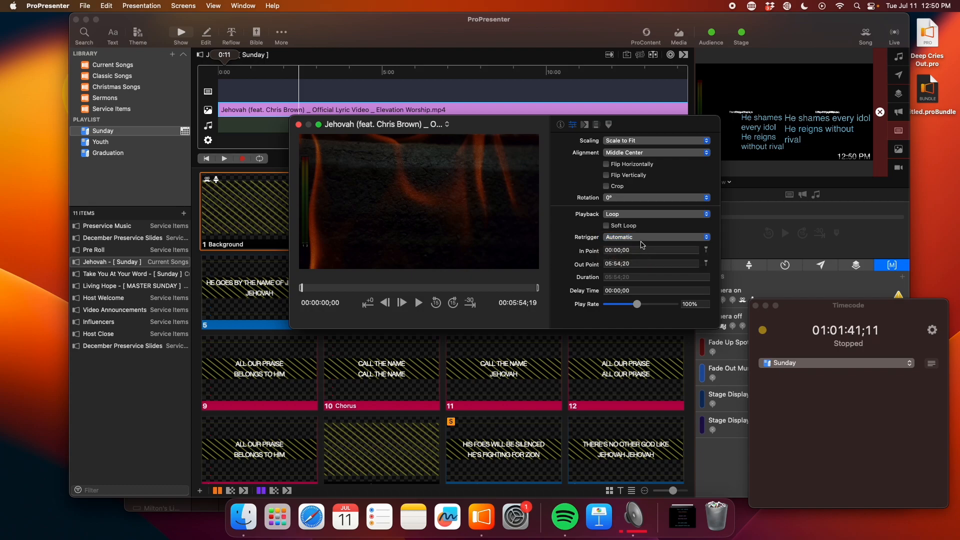
{"action": "left_click", "coordinate": [655, 237]}
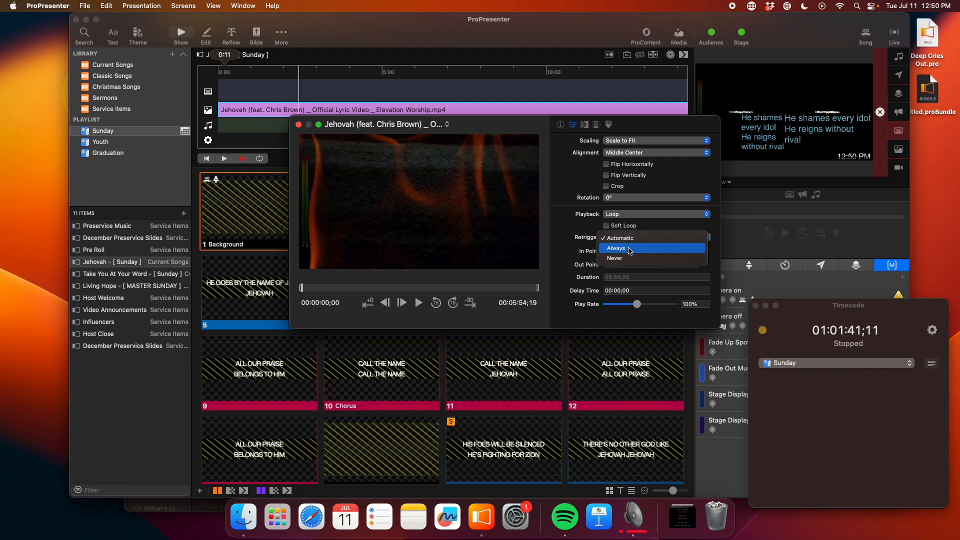
{"action": "left_click", "coordinate": [616, 248]}
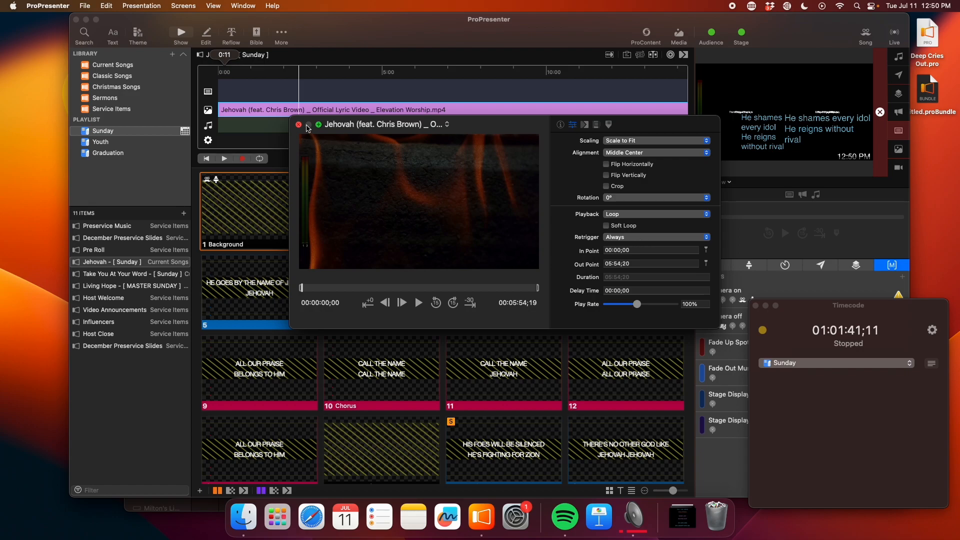
{"action": "left_click", "coordinate": [298, 125]}
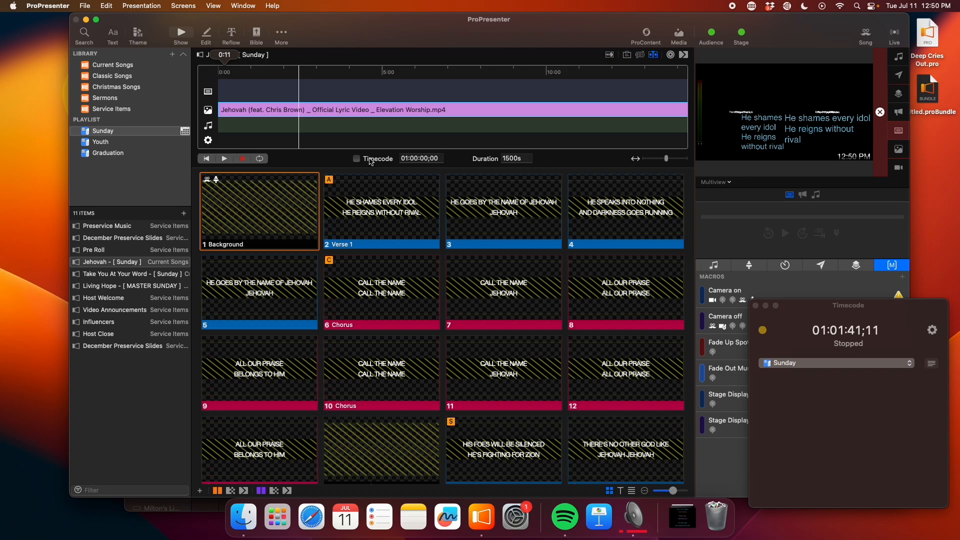
Enable Timecode on the Jehovah timeline so it cues at 01:00:00;00 in Sunday
{"action": "left_click", "coordinate": [356, 159]}
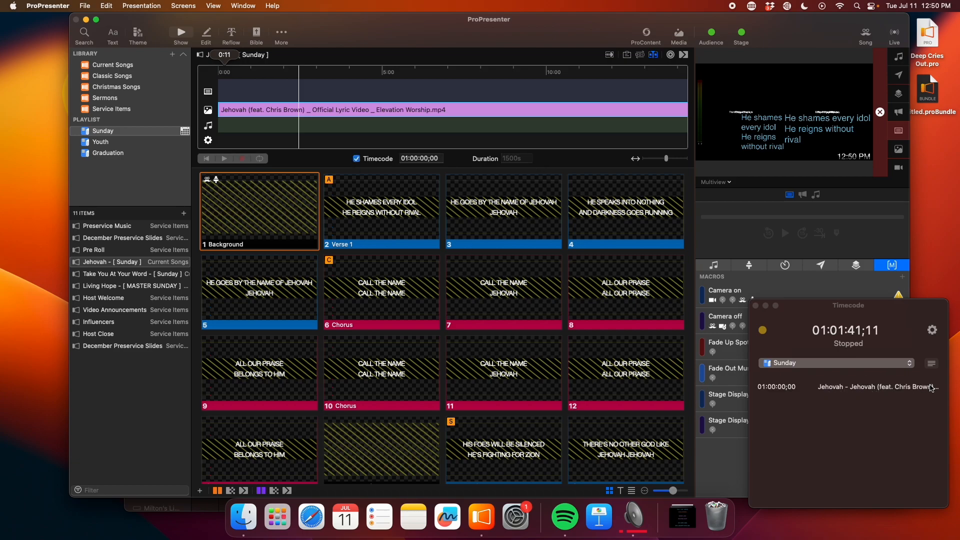
{"action": "mouse_move", "coordinate": [763, 394]}
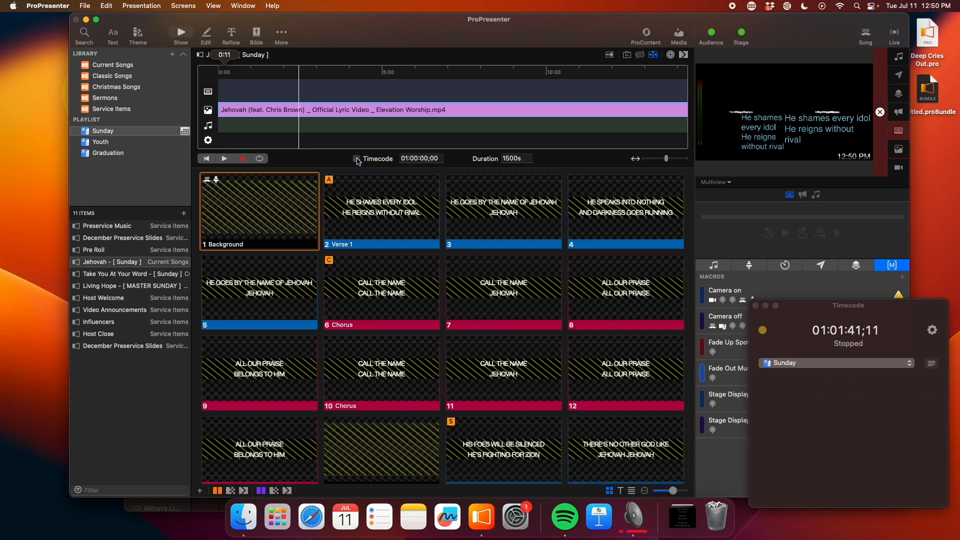
{"action": "left_click", "coordinate": [357, 158]}
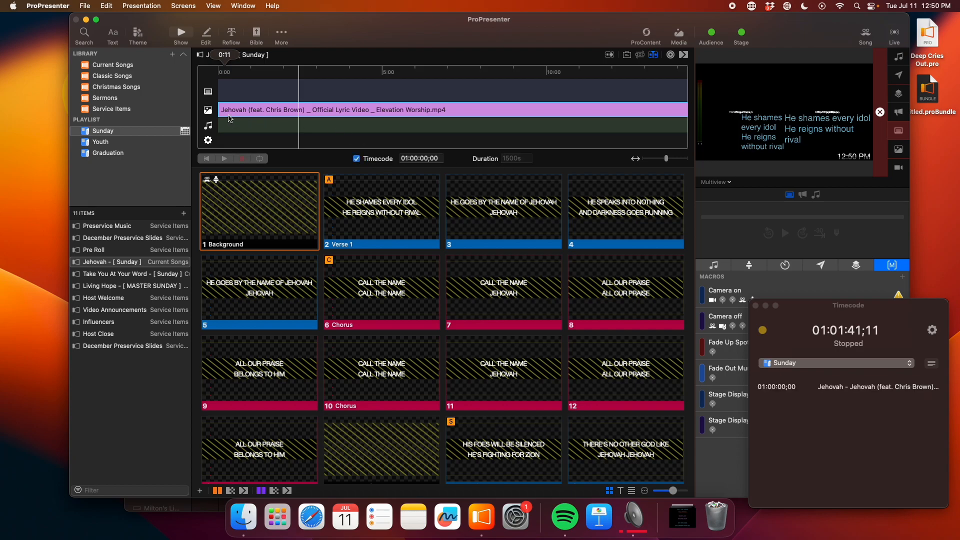
{"action": "mouse_move", "coordinate": [279, 120]}
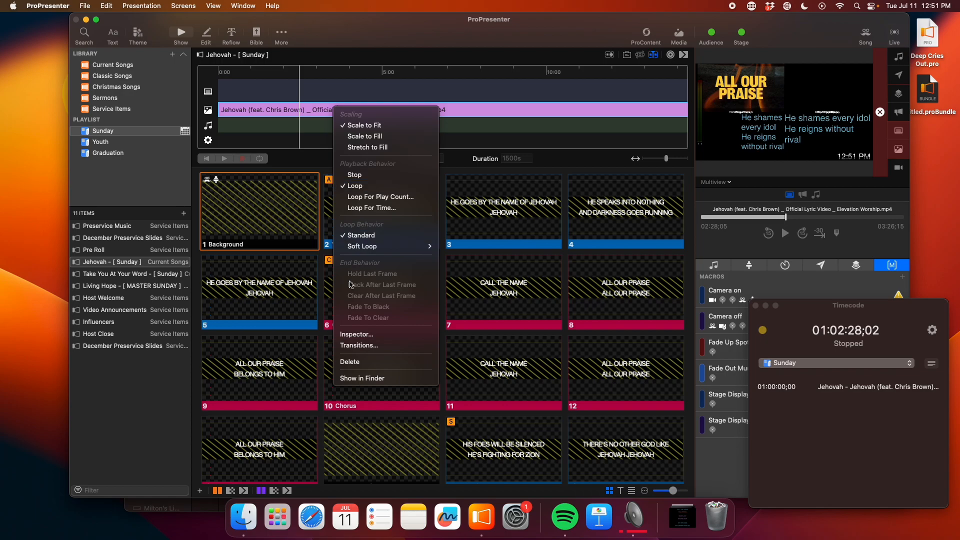
Open the Jehovah lyric video's inspector and scrub its preview forward, then back to the start
{"action": "left_click", "coordinate": [356, 334]}
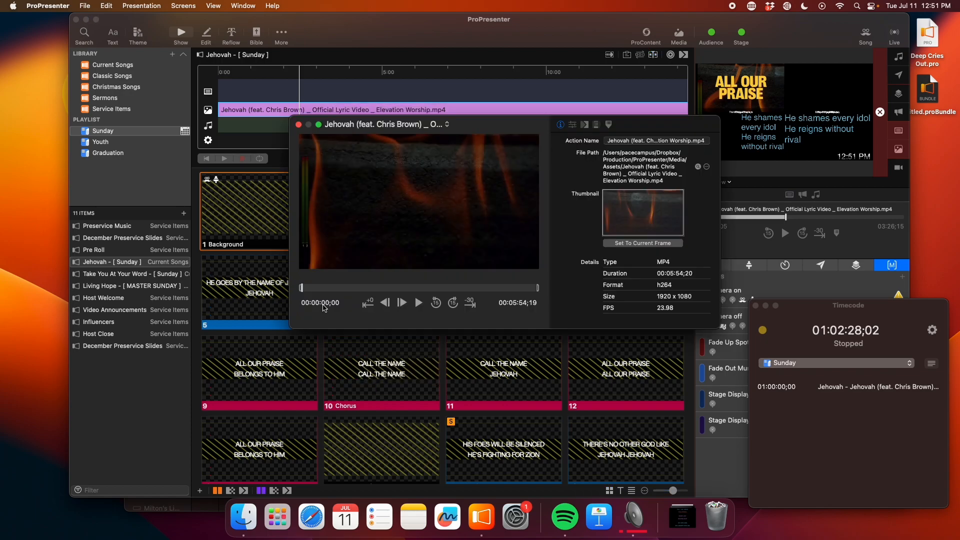
{"action": "left_click_drag", "start_coordinate": [300, 288], "coordinate": [309, 288]}
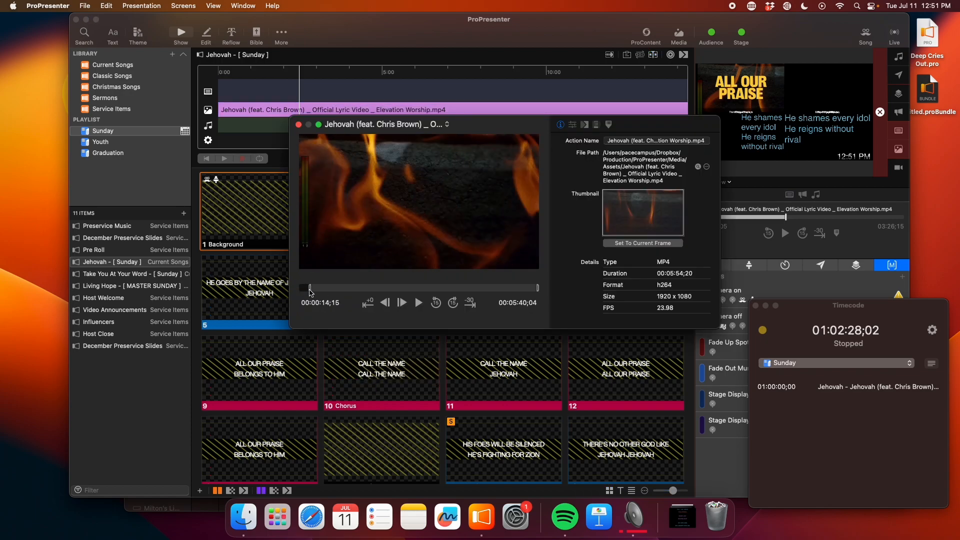
{"action": "left_click_drag", "start_coordinate": [309, 288], "coordinate": [300, 288]}
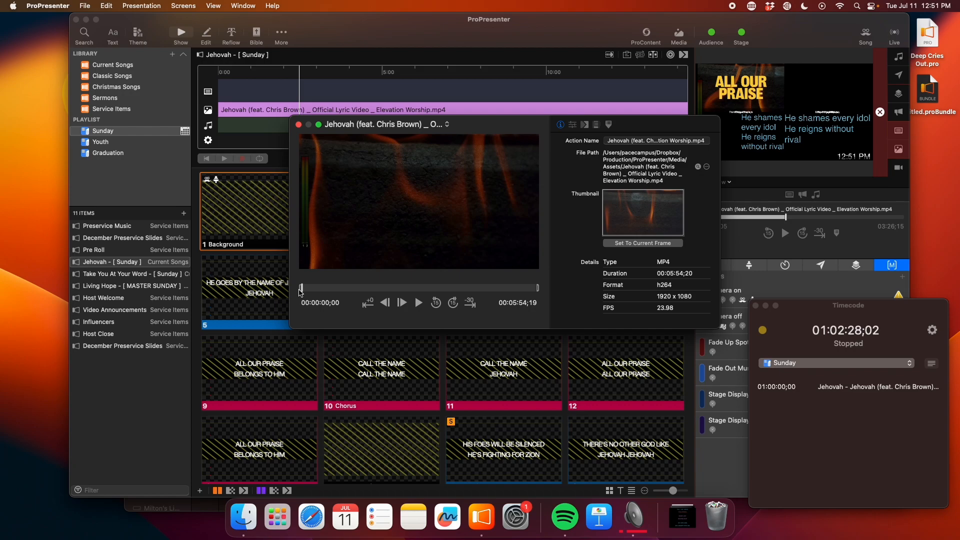
{"action": "mouse_move", "coordinate": [309, 298]}
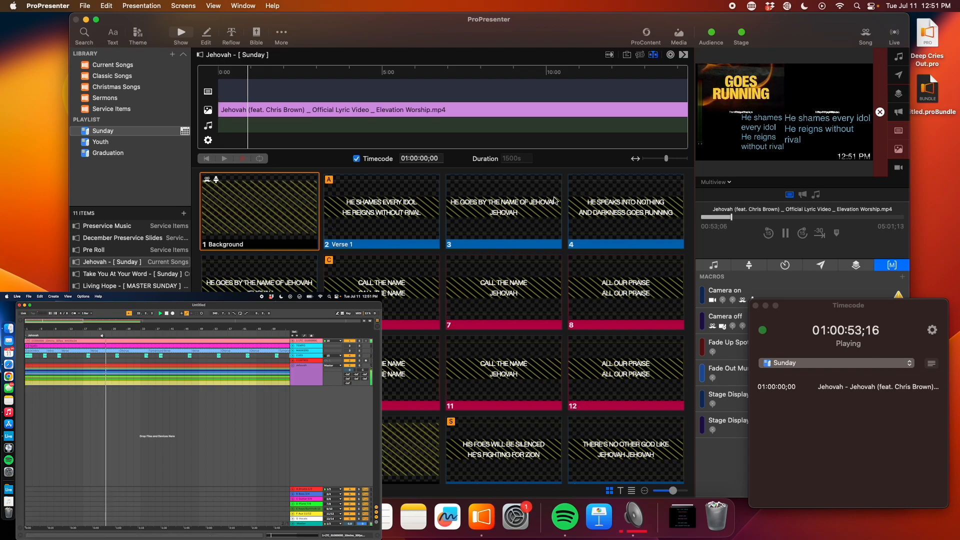
Stop playback, then fire Verse 1, the slide 3 lyric and the Background slide
{"action": "left_click", "coordinate": [786, 234]}
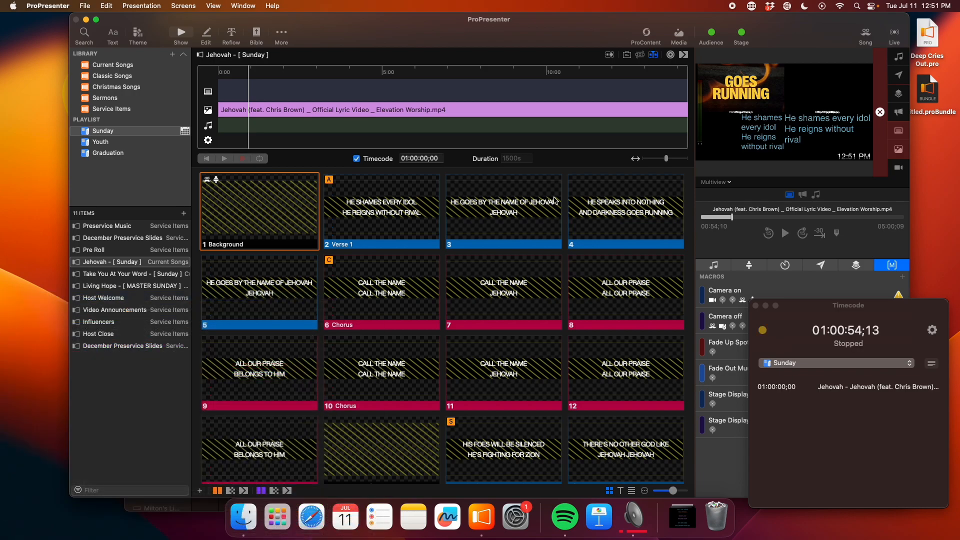
{"action": "mouse_move", "coordinate": [794, 396]}
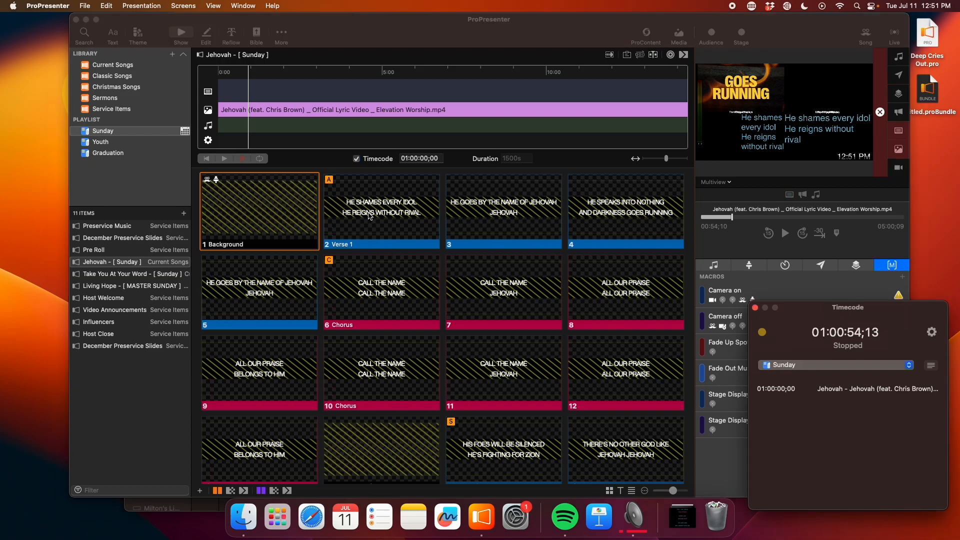
{"action": "left_click", "coordinate": [381, 211]}
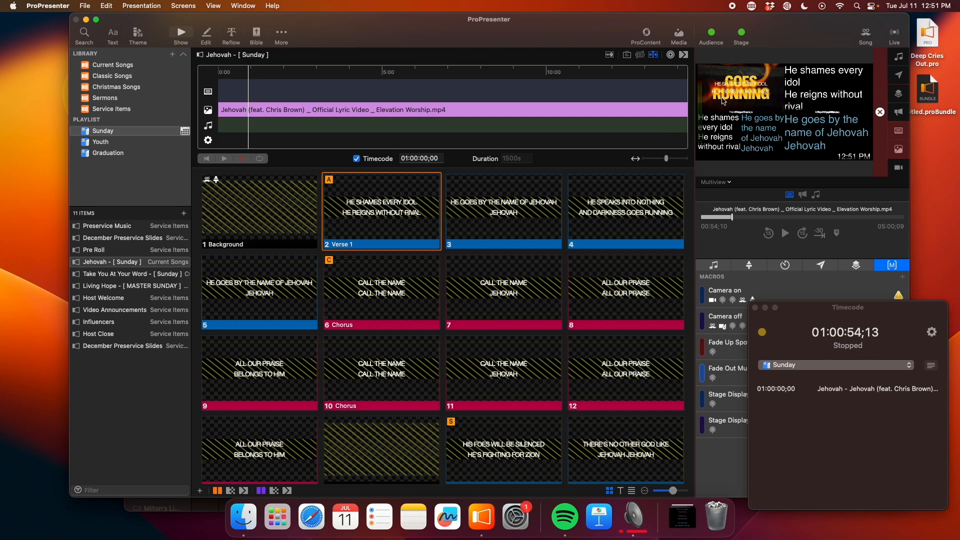
{"action": "left_click", "coordinate": [503, 211]}
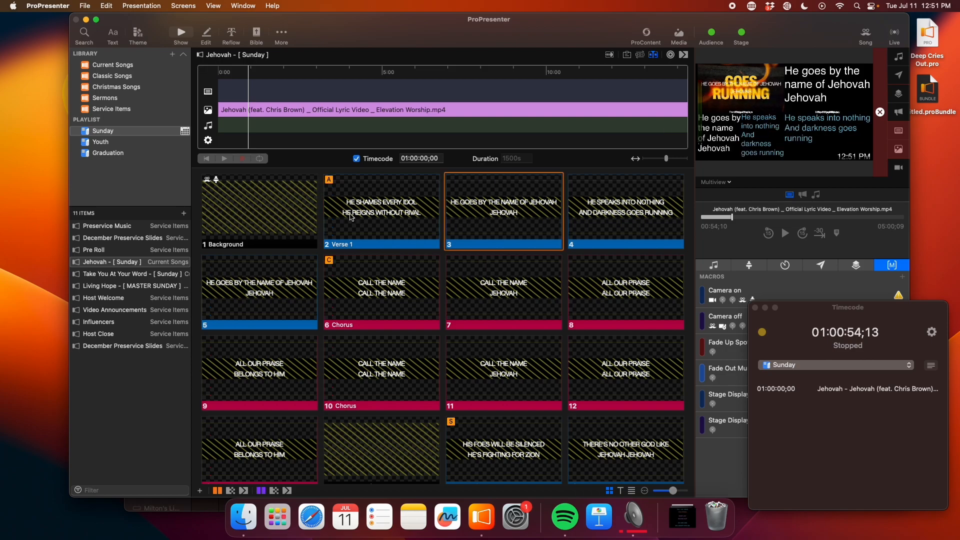
{"action": "mouse_move", "coordinate": [462, 215]}
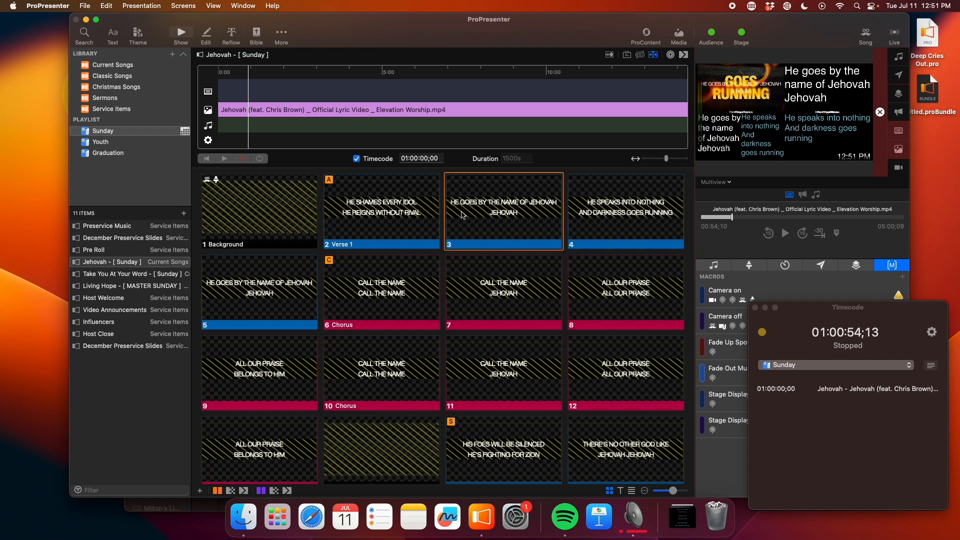
{"action": "left_click", "coordinate": [258, 211]}
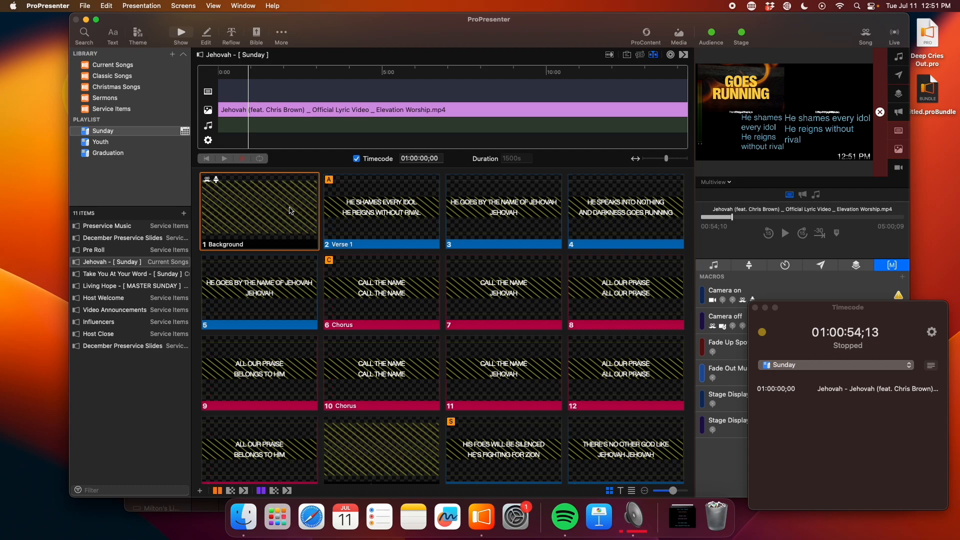
Fire slide 3 and Verse 1 again, returning to the Background slide after each
{"action": "left_click", "coordinate": [503, 211]}
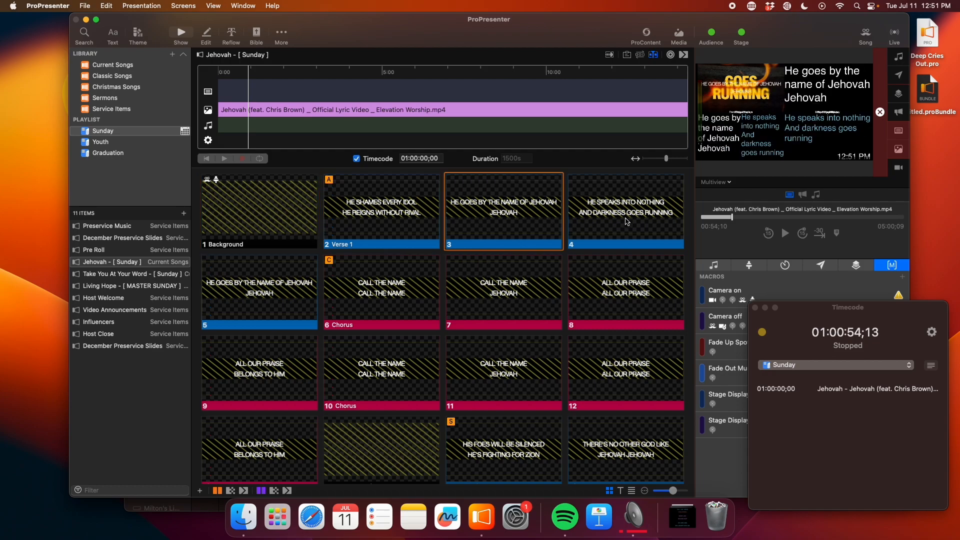
{"action": "left_click", "coordinate": [625, 211]}
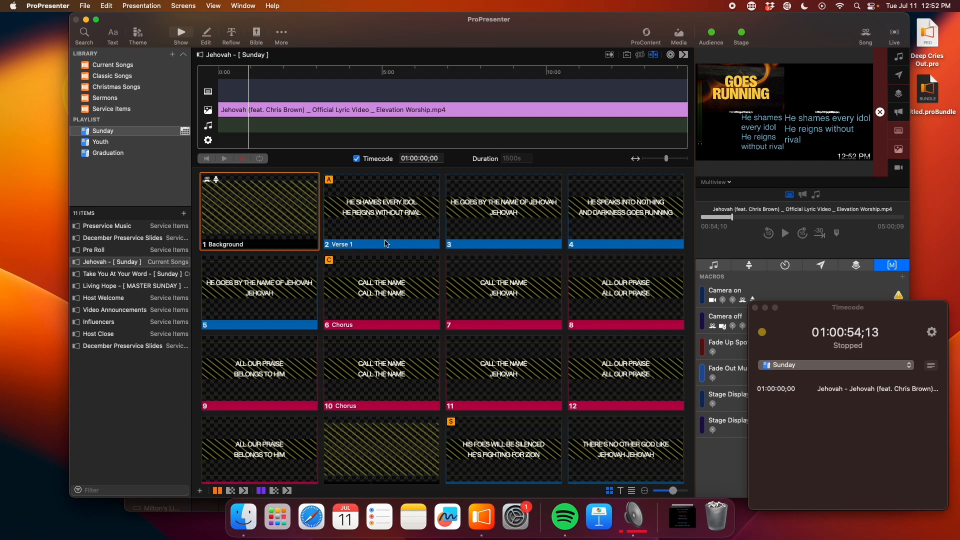
{"action": "left_click", "coordinate": [381, 211]}
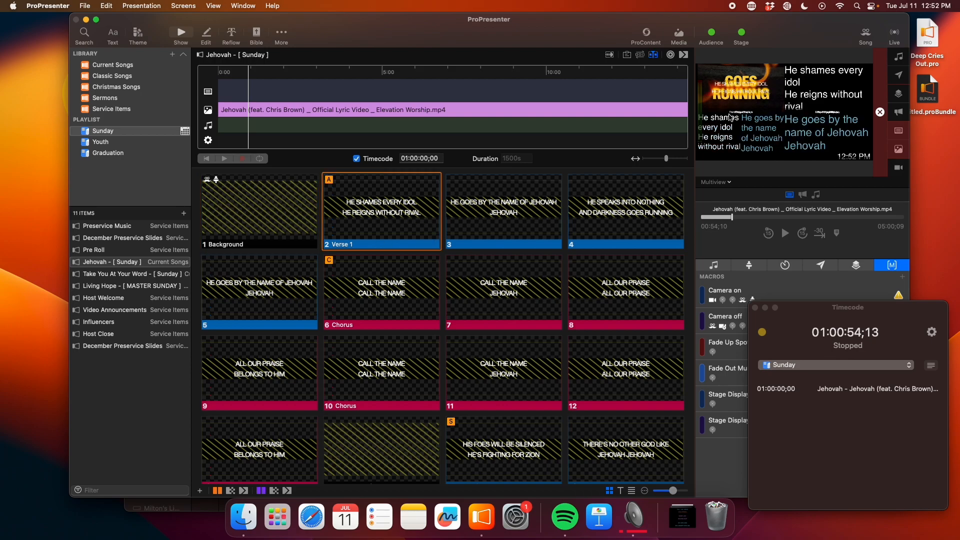
{"action": "left_click", "coordinate": [259, 211]}
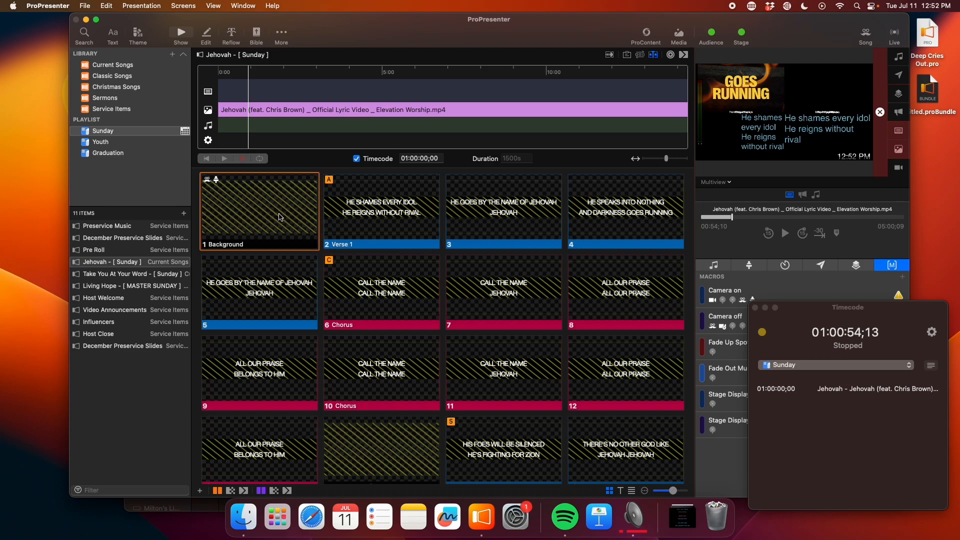
{"action": "mouse_move", "coordinate": [573, 233]}
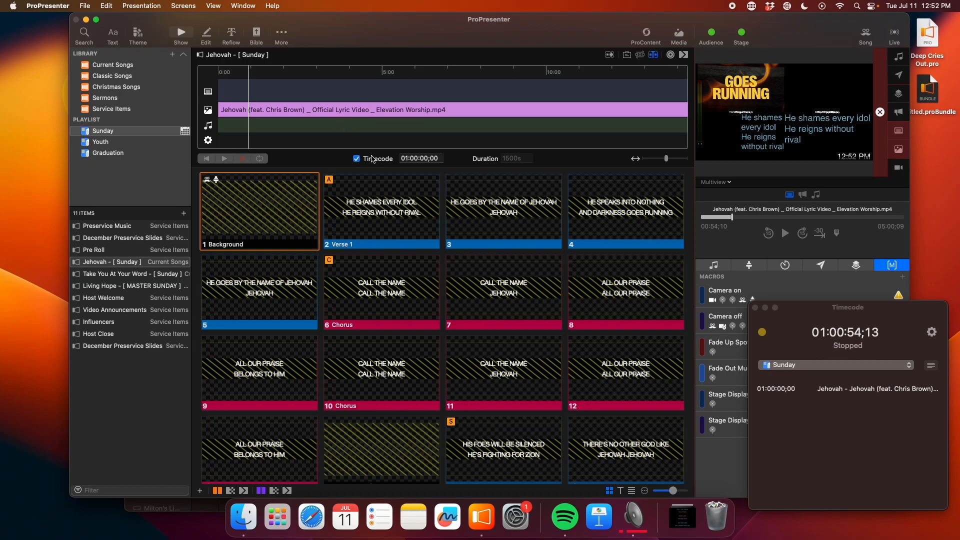
{"action": "mouse_move", "coordinate": [380, 315]}
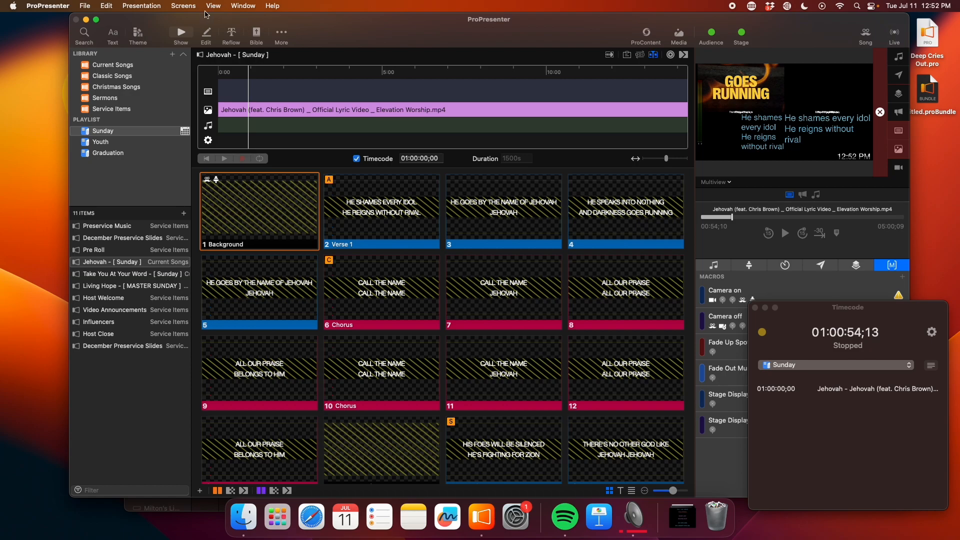
Add a new audience look in Edit Looks and rename it Lyric Video
{"action": "left_click", "coordinate": [183, 6]}
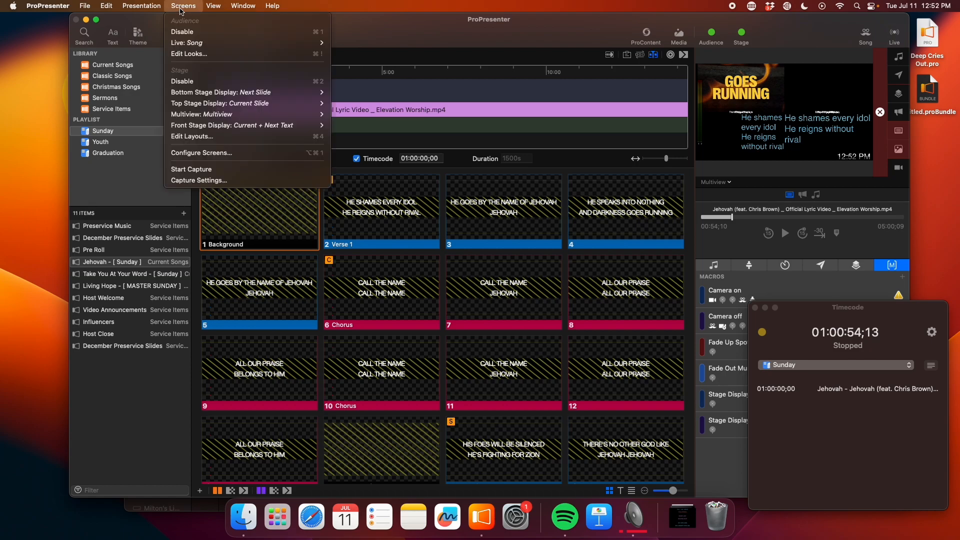
{"action": "left_click", "coordinate": [189, 54]}
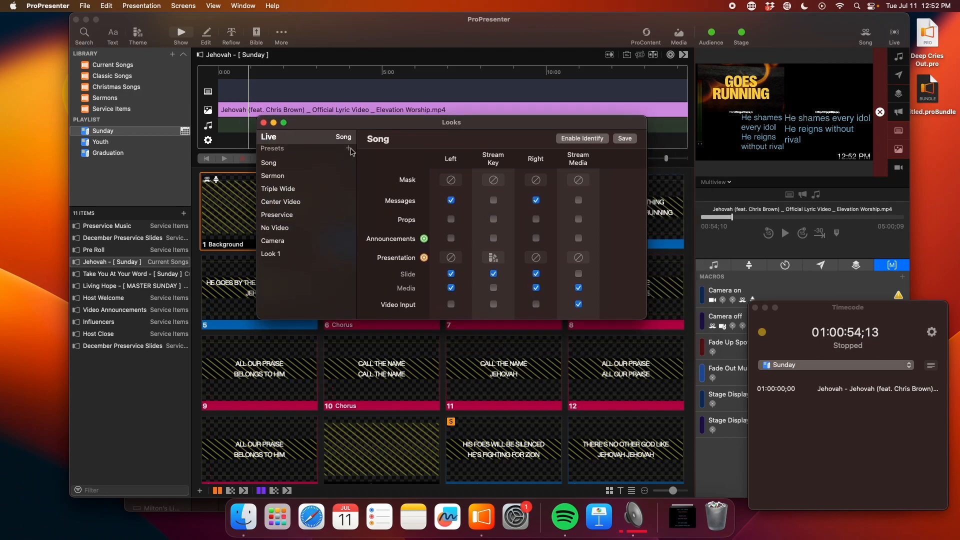
{"action": "left_click", "coordinate": [270, 266]}
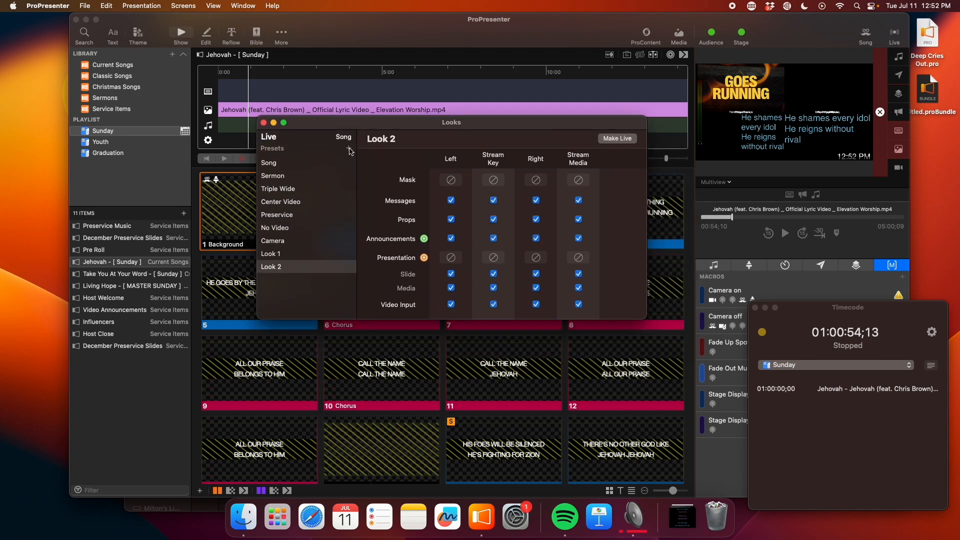
{"action": "double_click", "coordinate": [380, 138]}
{"action": "type", "text": "Lyric Video"}
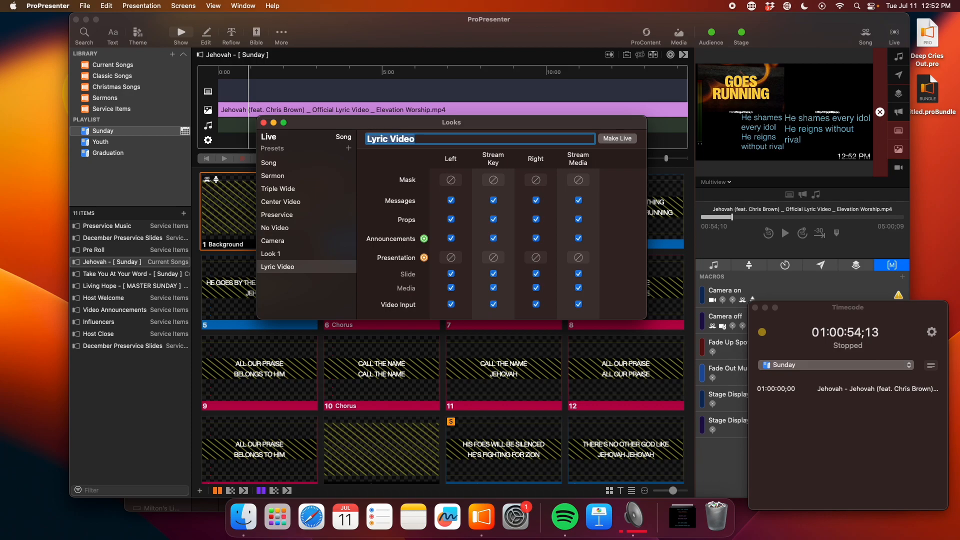
{"action": "mouse_move", "coordinate": [468, 170]}
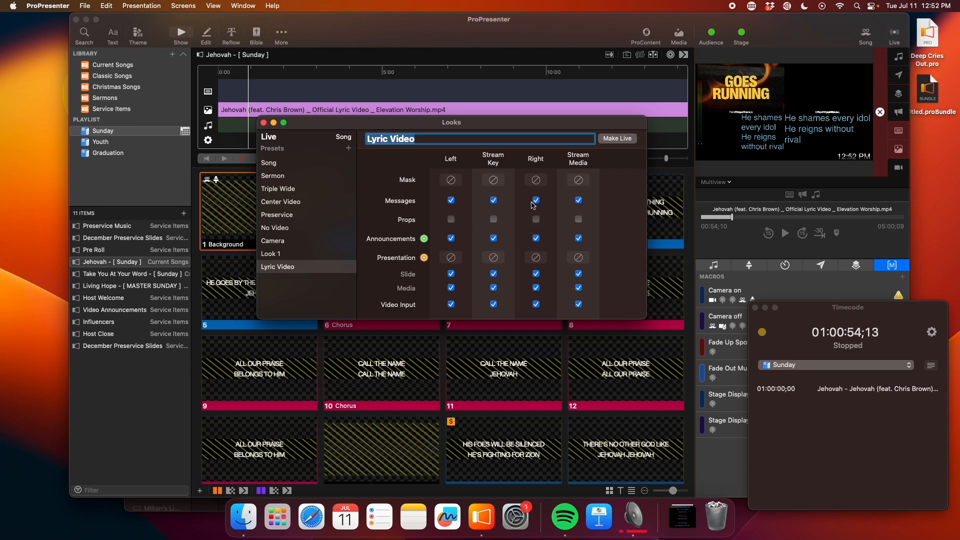
{"action": "mouse_move", "coordinate": [524, 204]}
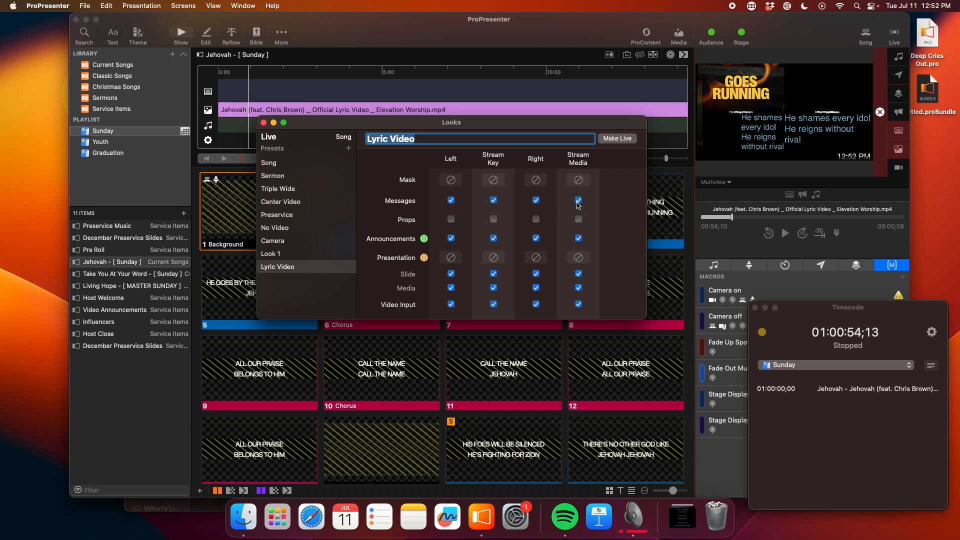
Turn off messages and media on stream outputs and announcements on every output
{"action": "left_click", "coordinate": [577, 200]}
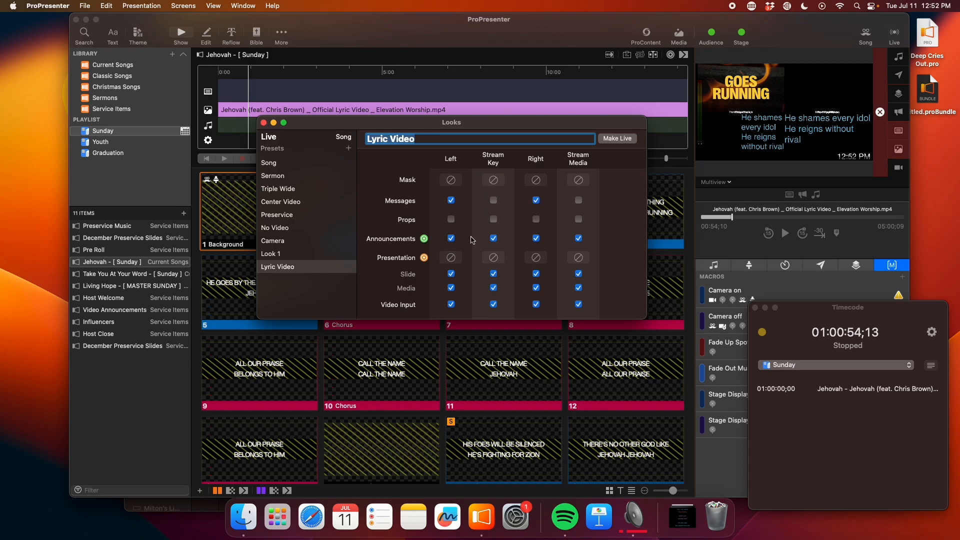
{"action": "left_click", "coordinate": [577, 238]}
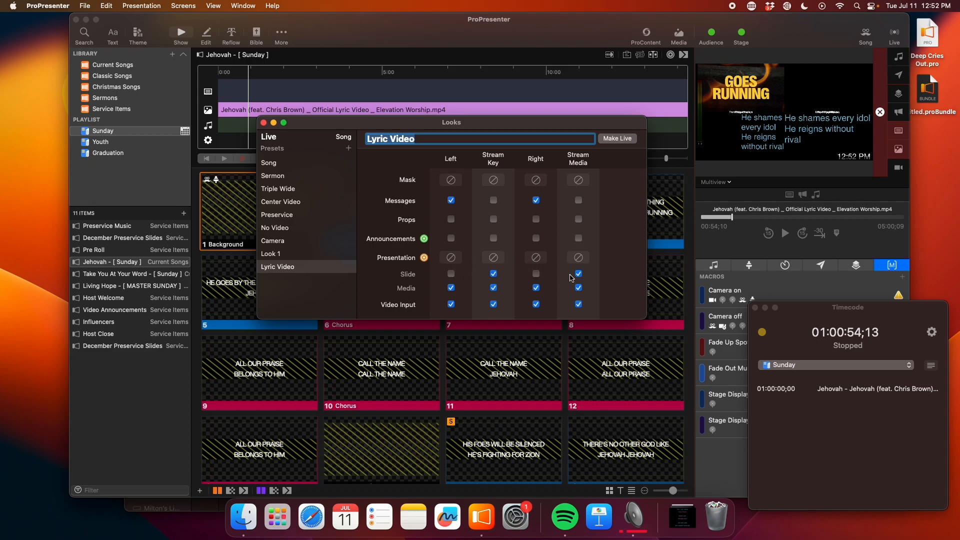
{"action": "left_click", "coordinate": [493, 273]}
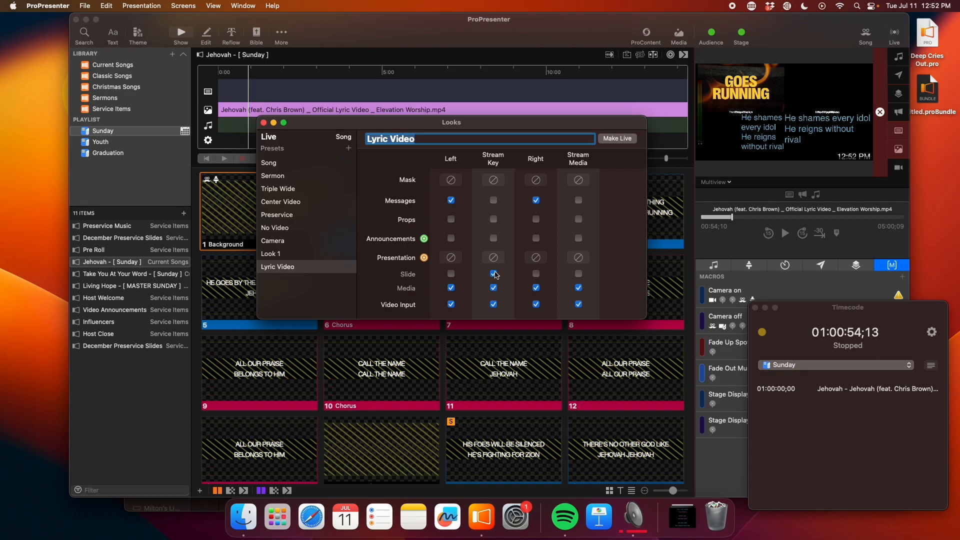
{"action": "left_click", "coordinate": [493, 274]}
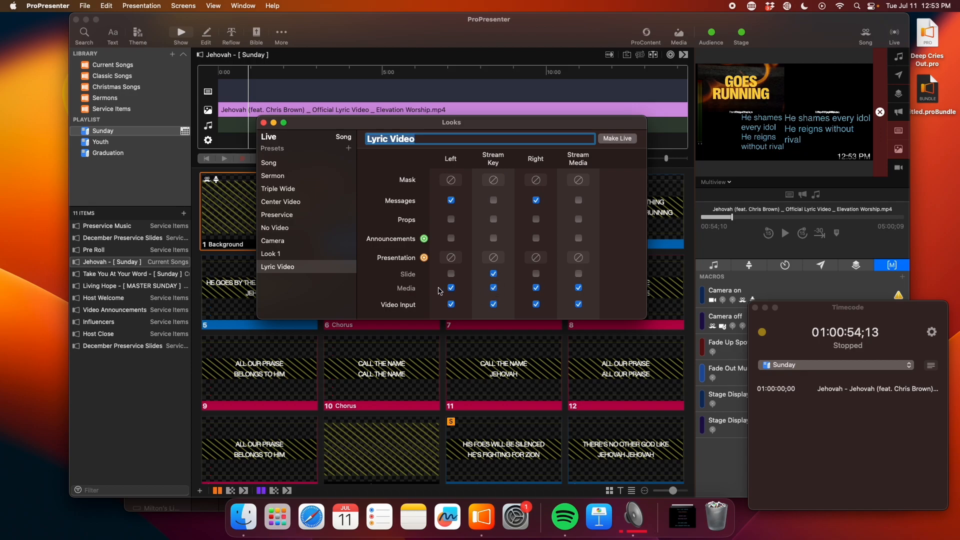
{"action": "left_click", "coordinate": [493, 288]}
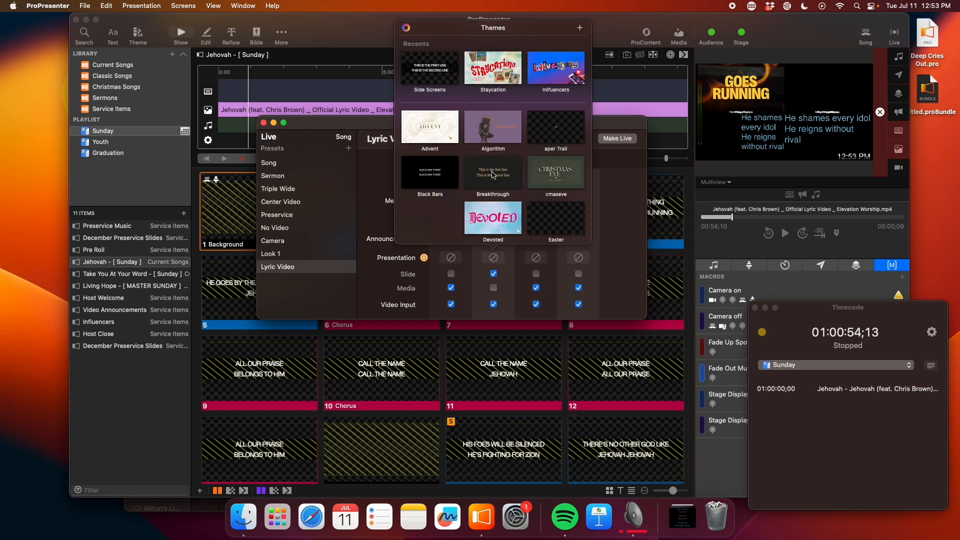
{"action": "scroll", "scroll_direction": "down", "scroll_amount": 3}
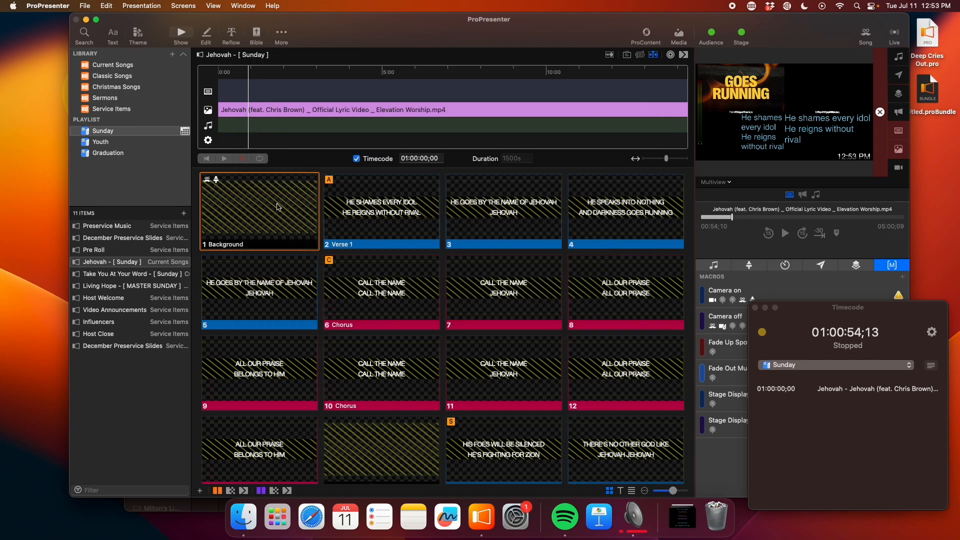
{"action": "mouse_move", "coordinate": [267, 210]}
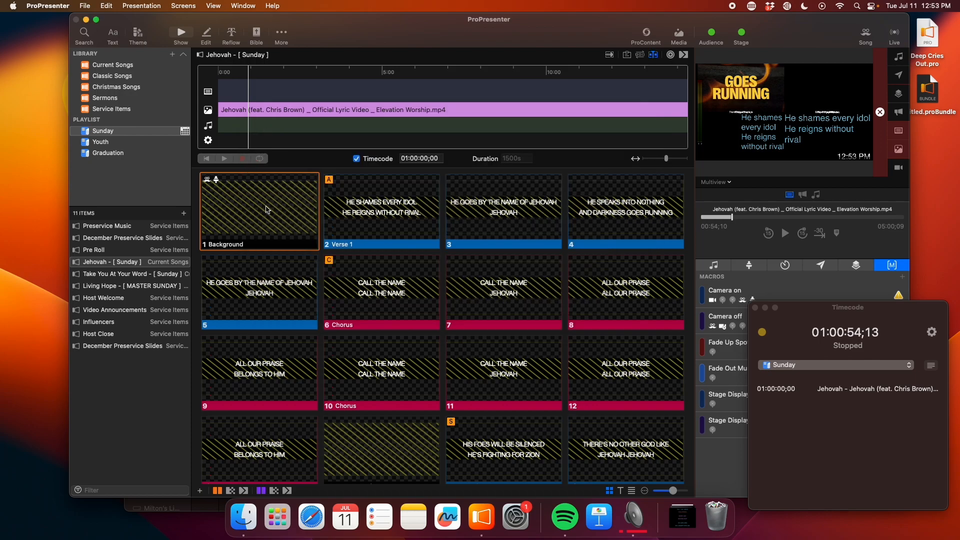
{"action": "mouse_move", "coordinate": [239, 144]}
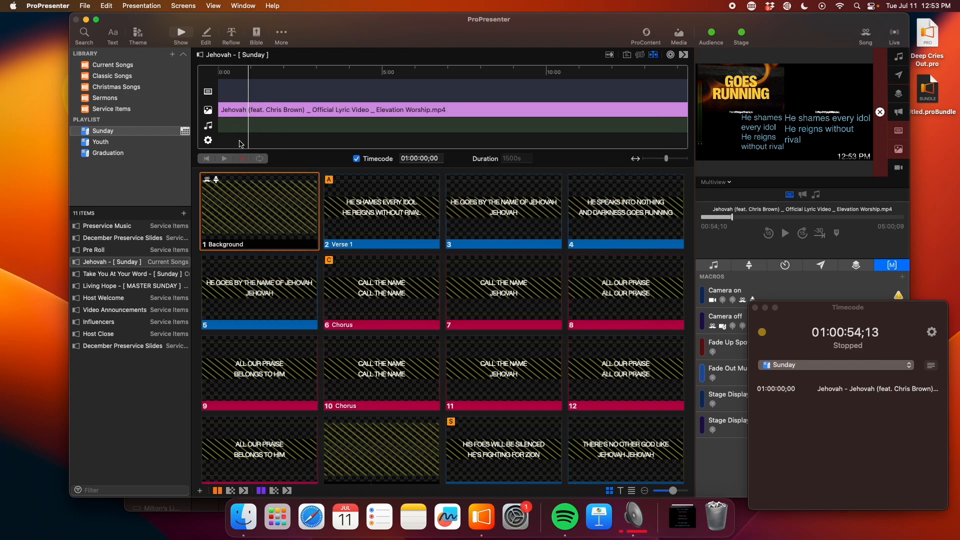
{"action": "mouse_move", "coordinate": [219, 144]}
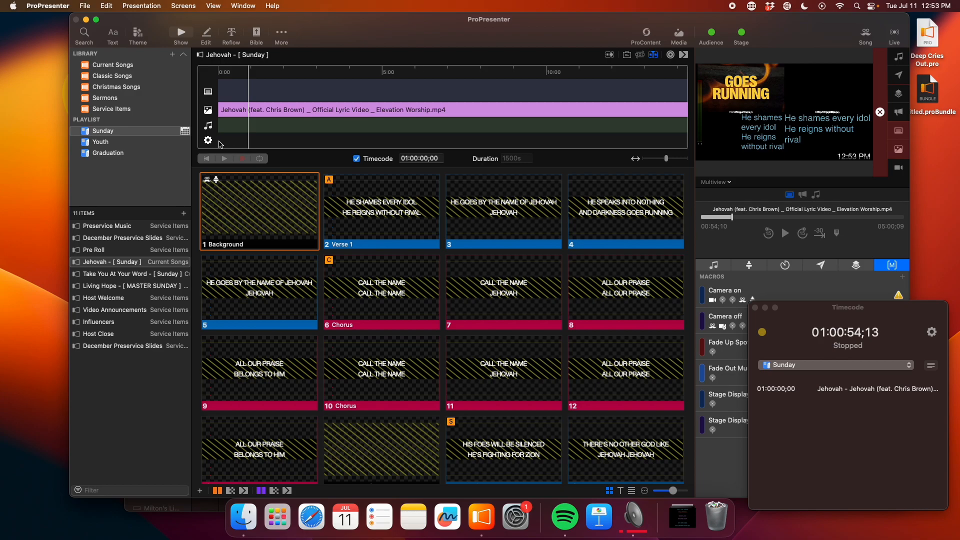
Add a Song audience look action at the start of the Jehovah timeline
{"action": "left_click", "coordinate": [207, 141]}
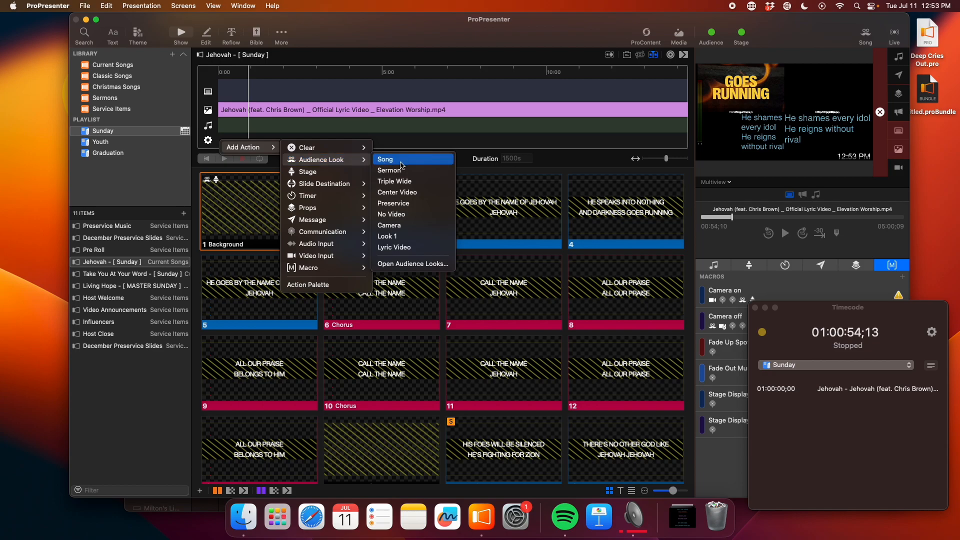
{"action": "left_click", "coordinate": [385, 159]}
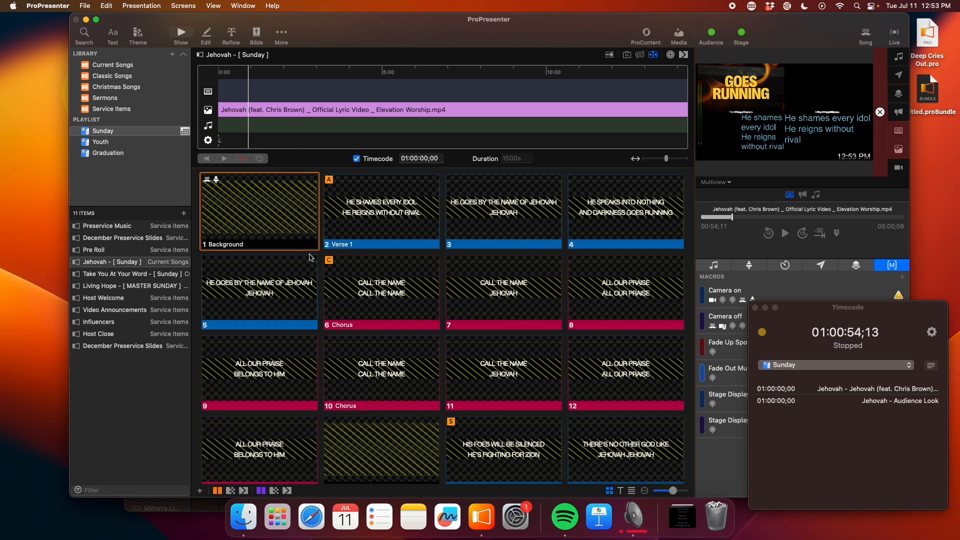
{"action": "right_click", "coordinate": [259, 211]}
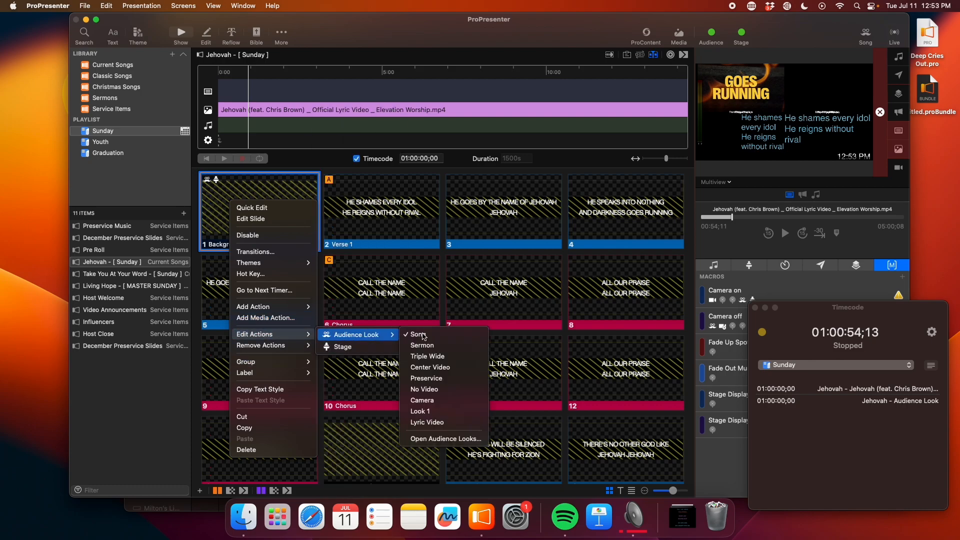
{"action": "mouse_move", "coordinate": [454, 423]}
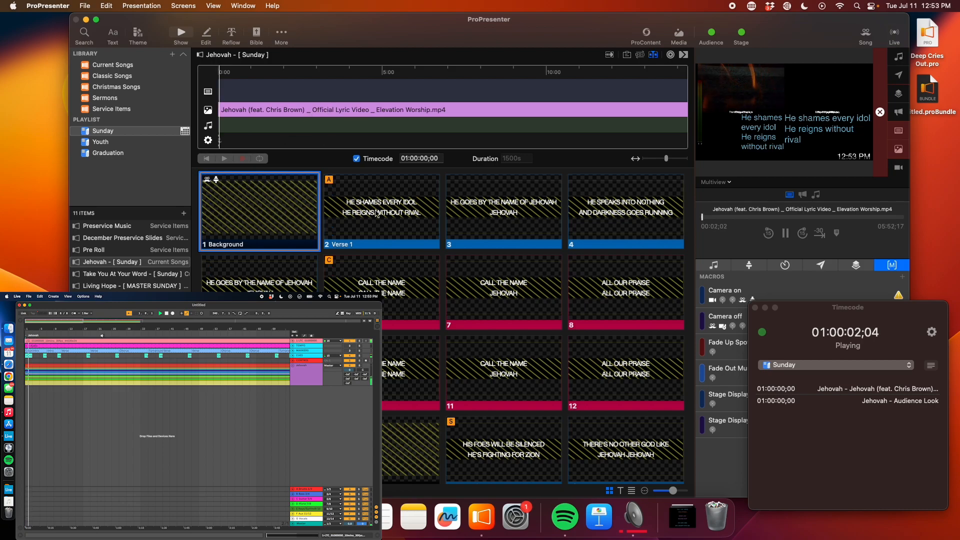
Fire Verse 1 and the next two lyric slides live, then return to Background
{"action": "left_click", "coordinate": [380, 210]}
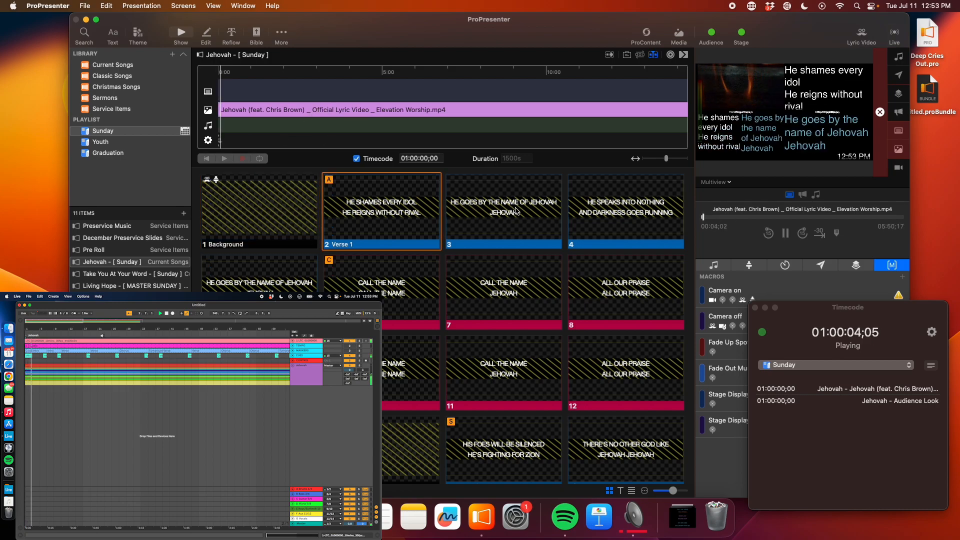
{"action": "left_click", "coordinate": [625, 211]}
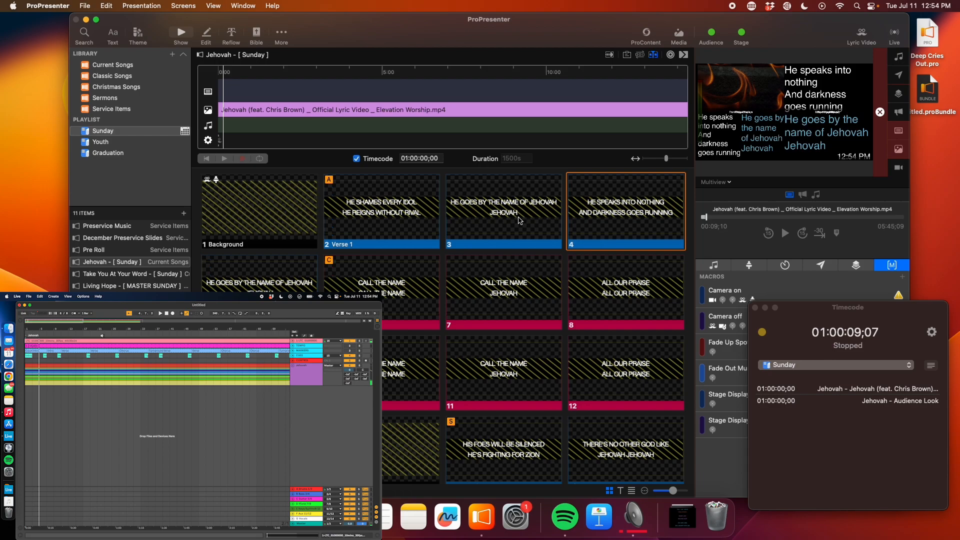
{"action": "left_click", "coordinate": [504, 211]}
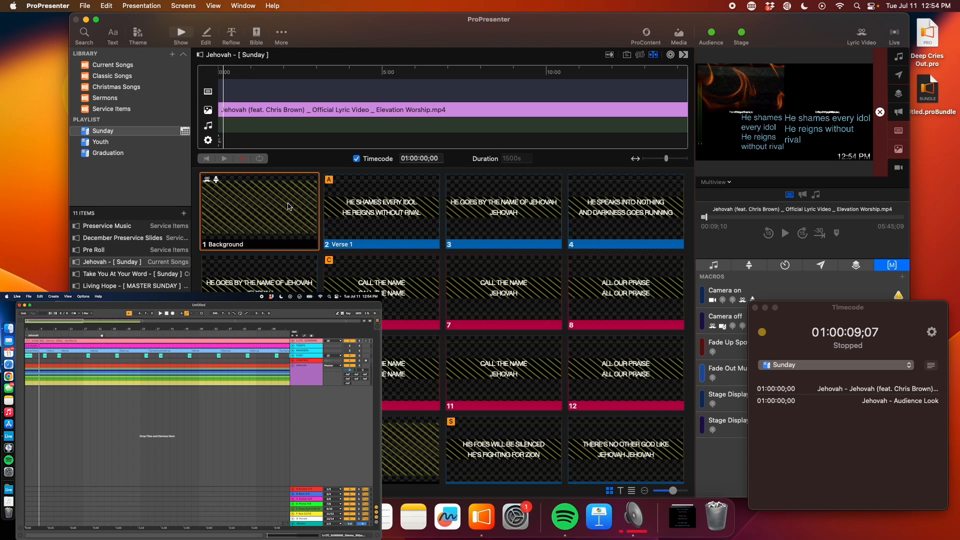
{"action": "left_click", "coordinate": [784, 234]}
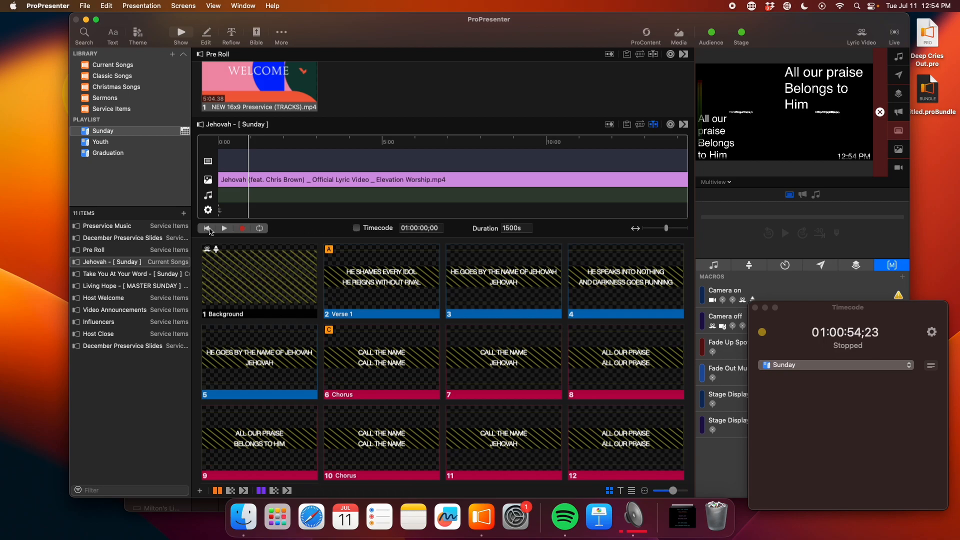
{"action": "mouse_move", "coordinate": [208, 228]}
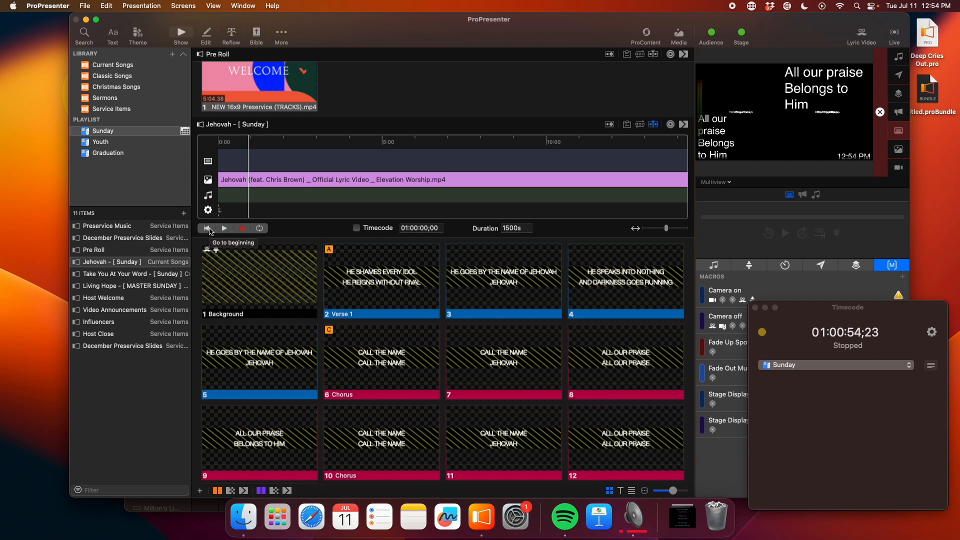
Rewind the Jehovah timeline and record Verse 1 and the next lyric slide cues
{"action": "left_click", "coordinate": [241, 228]}
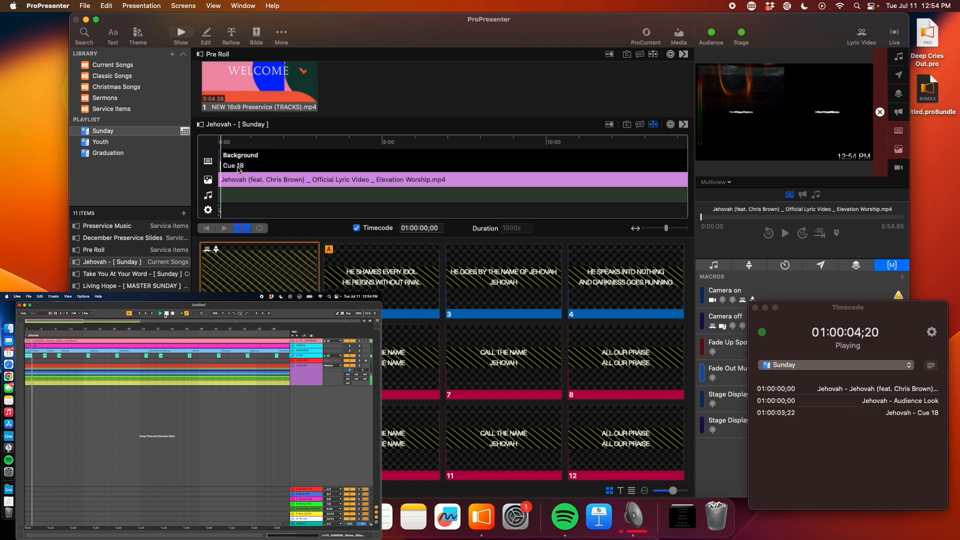
{"action": "mouse_move", "coordinate": [270, 252]}
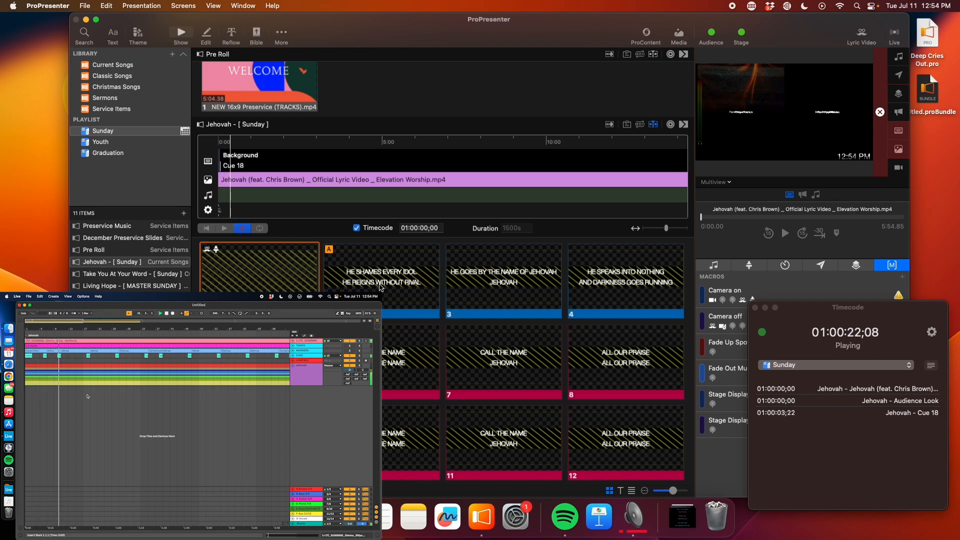
{"action": "left_click", "coordinate": [381, 280]}
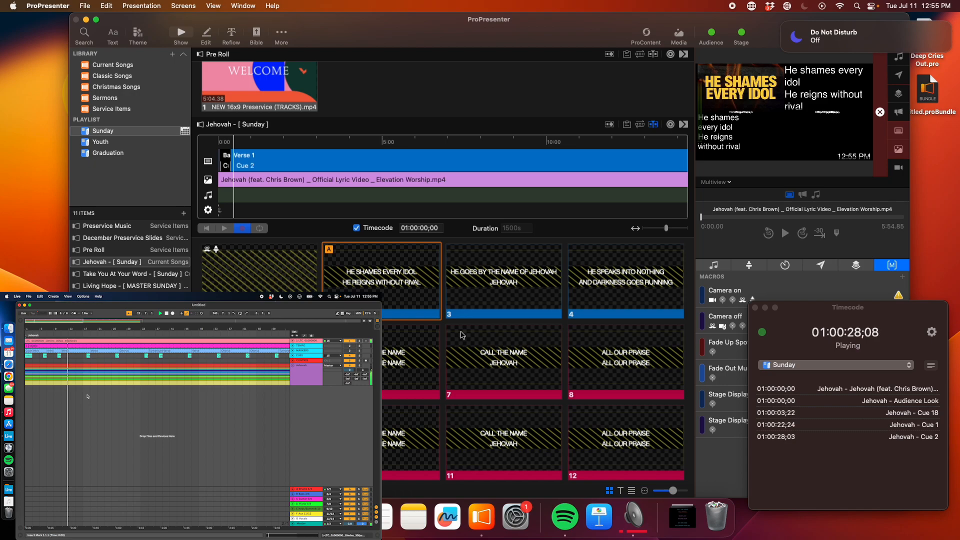
{"action": "left_click", "coordinate": [502, 281]}
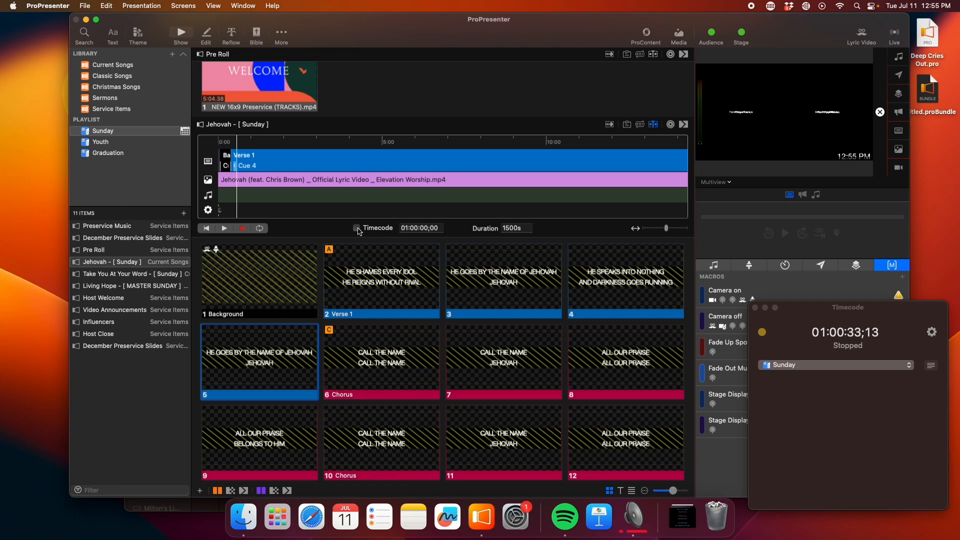
Re-enable timecode, play back, and drag Cue 2 and Cue 3 to new timeline positions
{"action": "left_click", "coordinate": [356, 228]}
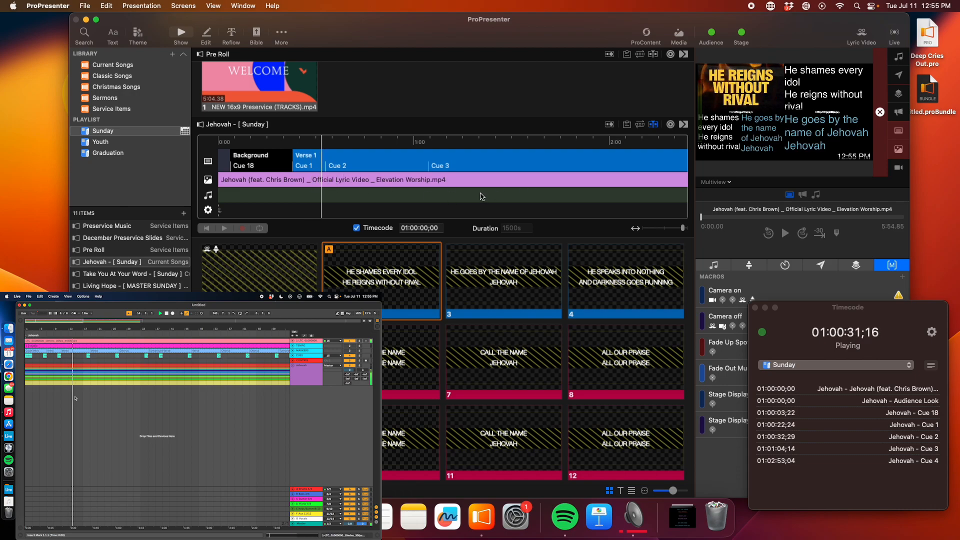
{"action": "left_click", "coordinate": [503, 280]}
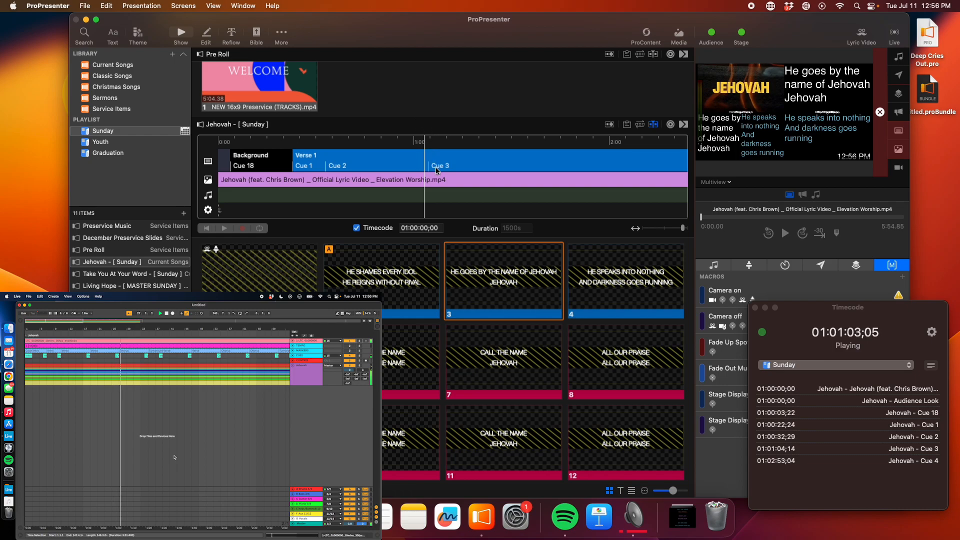
{"action": "left_click", "coordinate": [625, 281]}
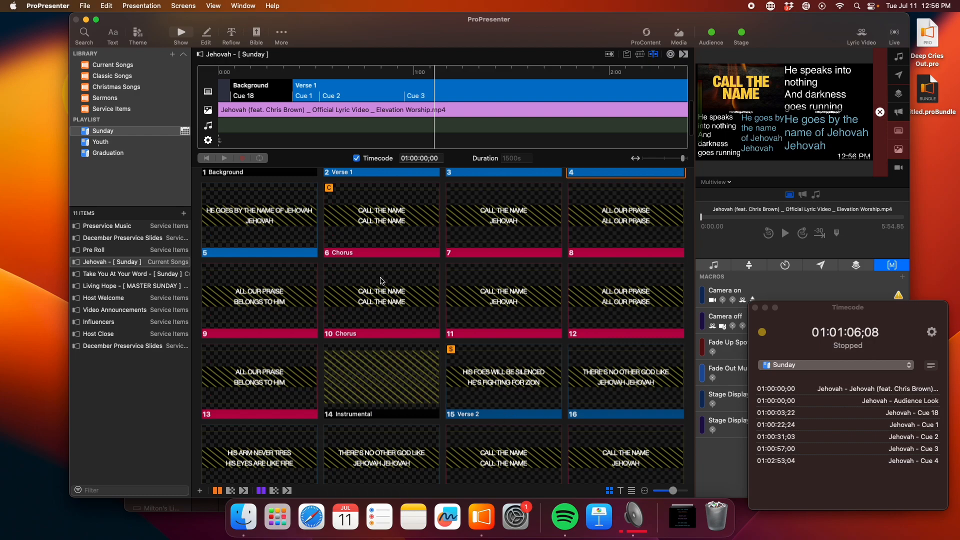
{"action": "mouse_move", "coordinate": [402, 298]}
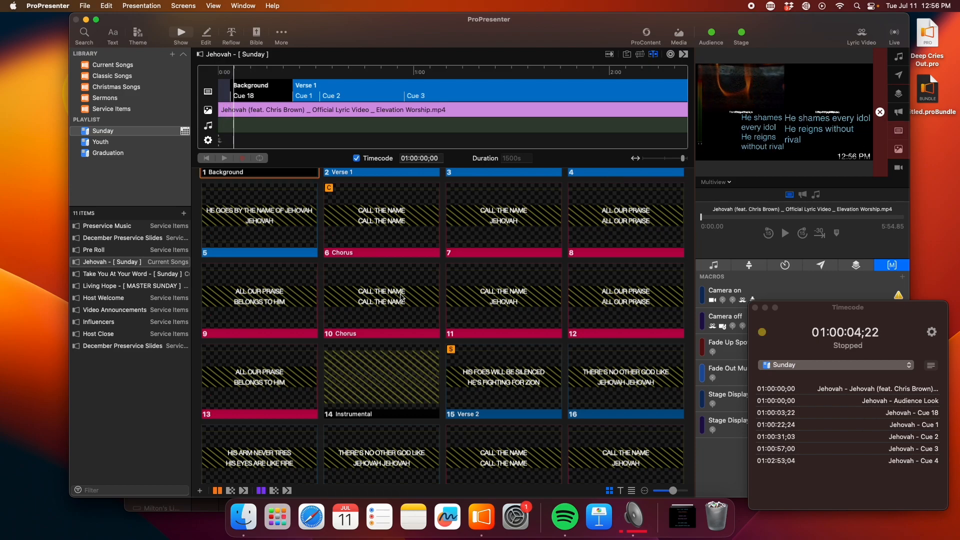
Fire the first two Chorus slides live, then scroll down to Take You At Your Word
{"action": "left_click", "coordinate": [380, 219]}
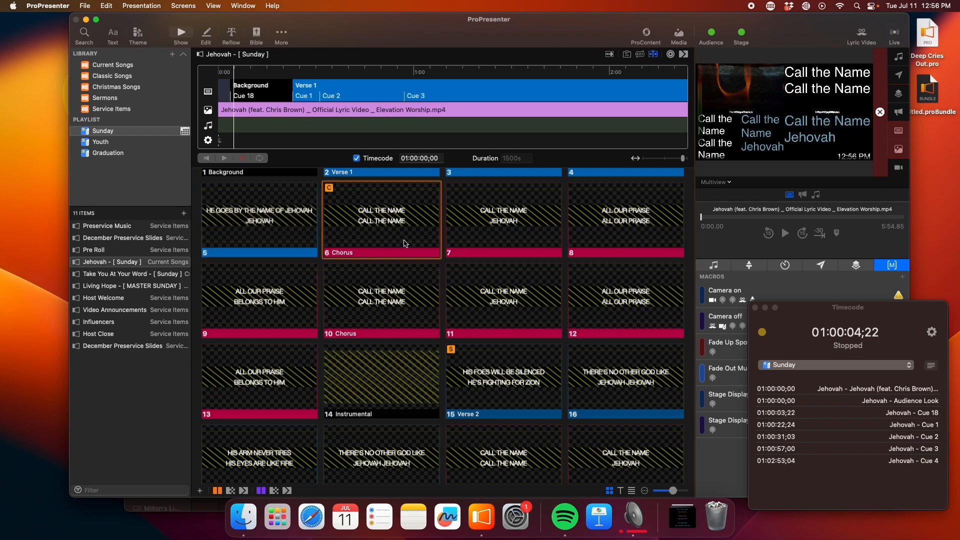
{"action": "left_click", "coordinate": [625, 219]}
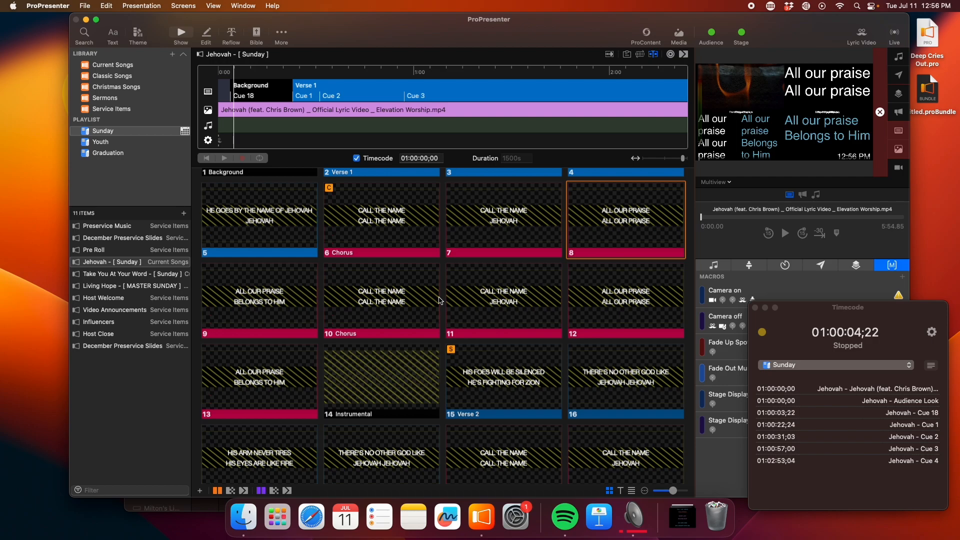
{"action": "scroll", "scroll_direction": "down", "scroll_amount": 3}
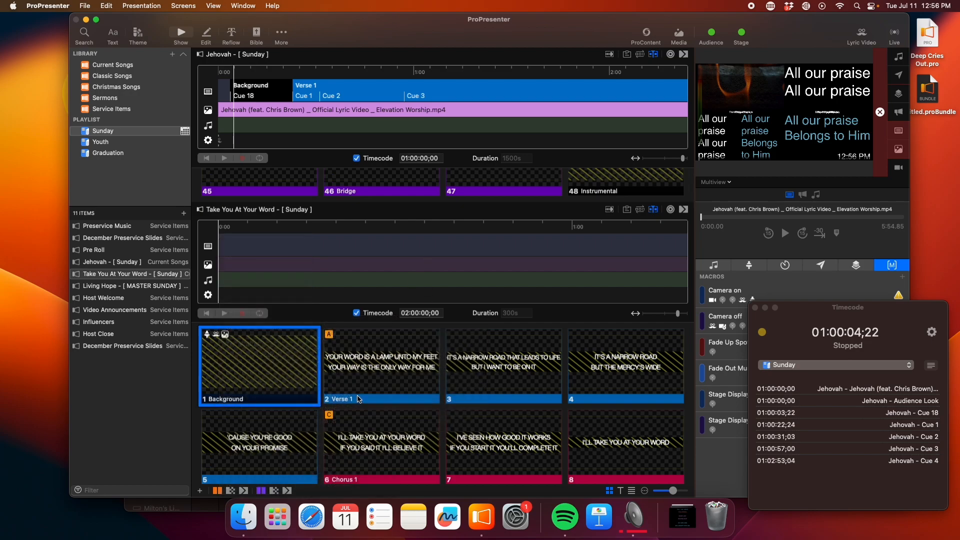
Send Take You At Your Word's Verse 1 slide (lamp-unto-my-feet lyrics) live
{"action": "left_click", "coordinate": [381, 366]}
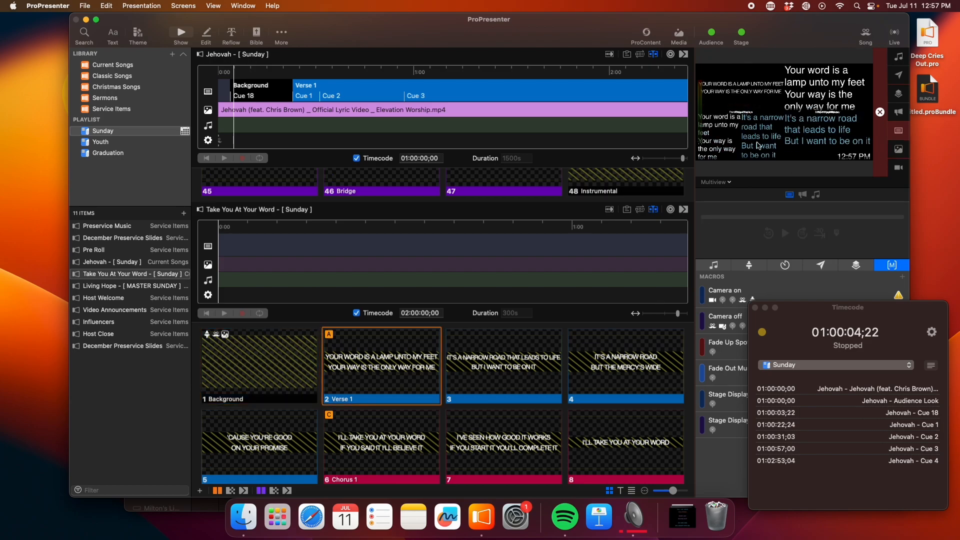
{"action": "mouse_move", "coordinate": [325, 333]}
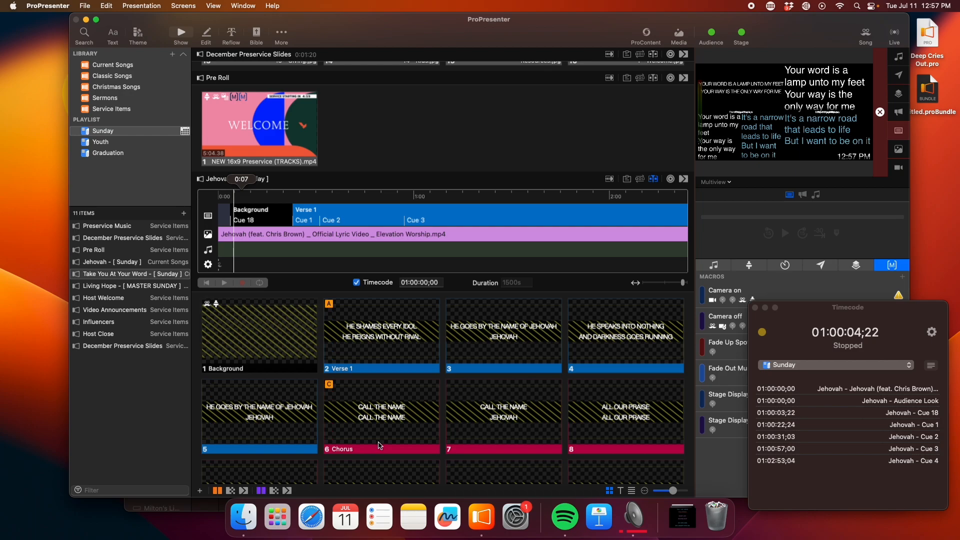
{"action": "mouse_move", "coordinate": [754, 10]}
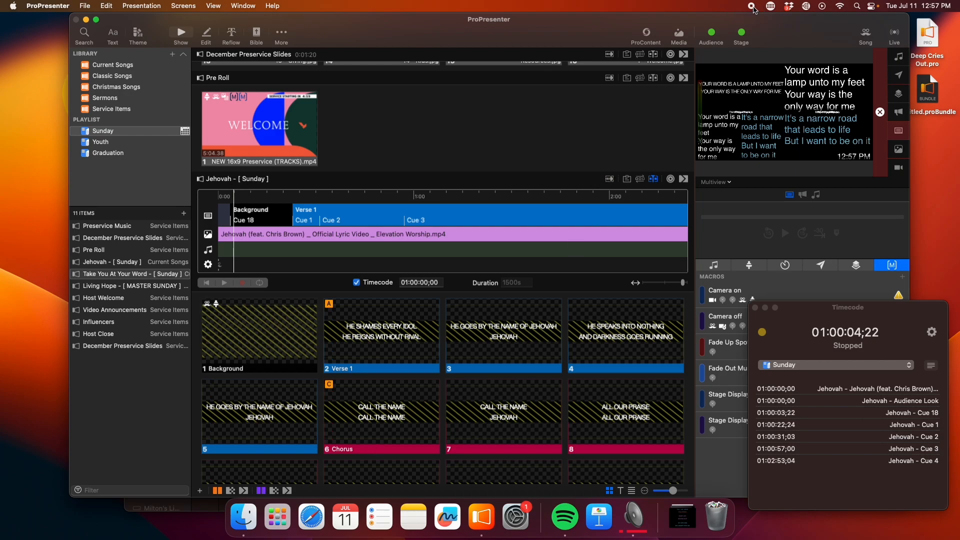